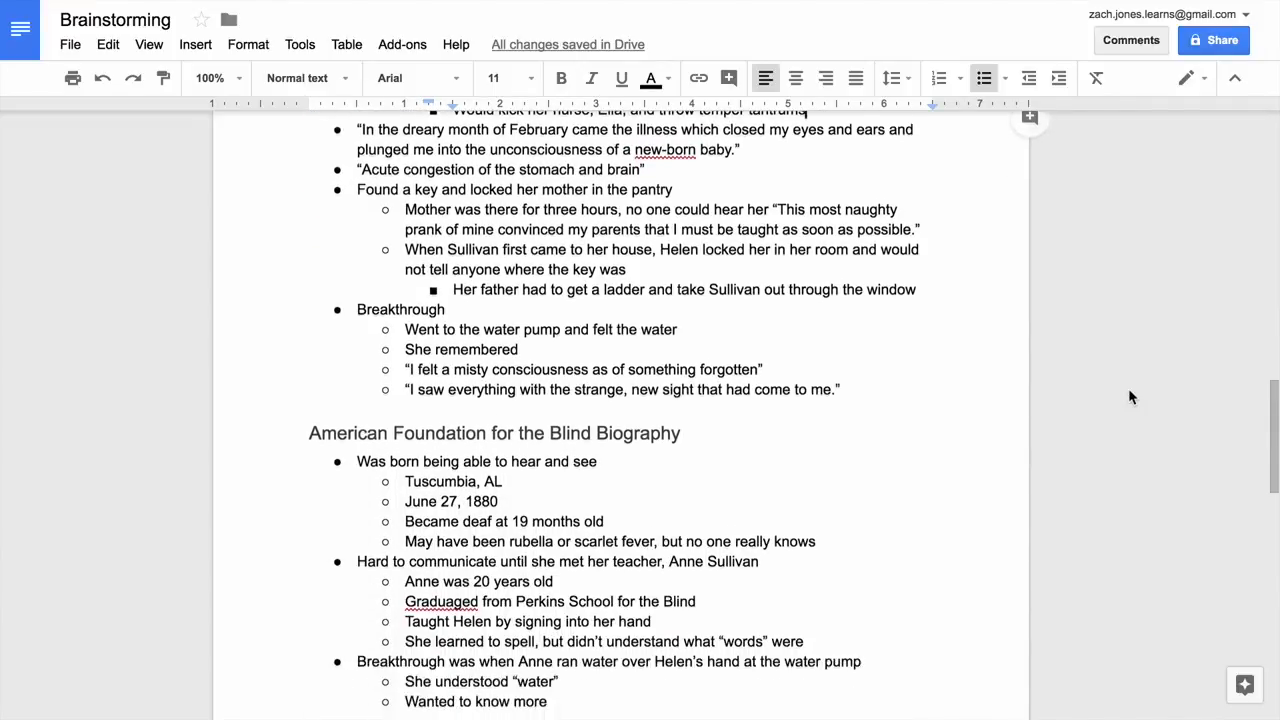
- Scroll through the finished Helen Keller brainstorming notes document
scroll(down, 3)
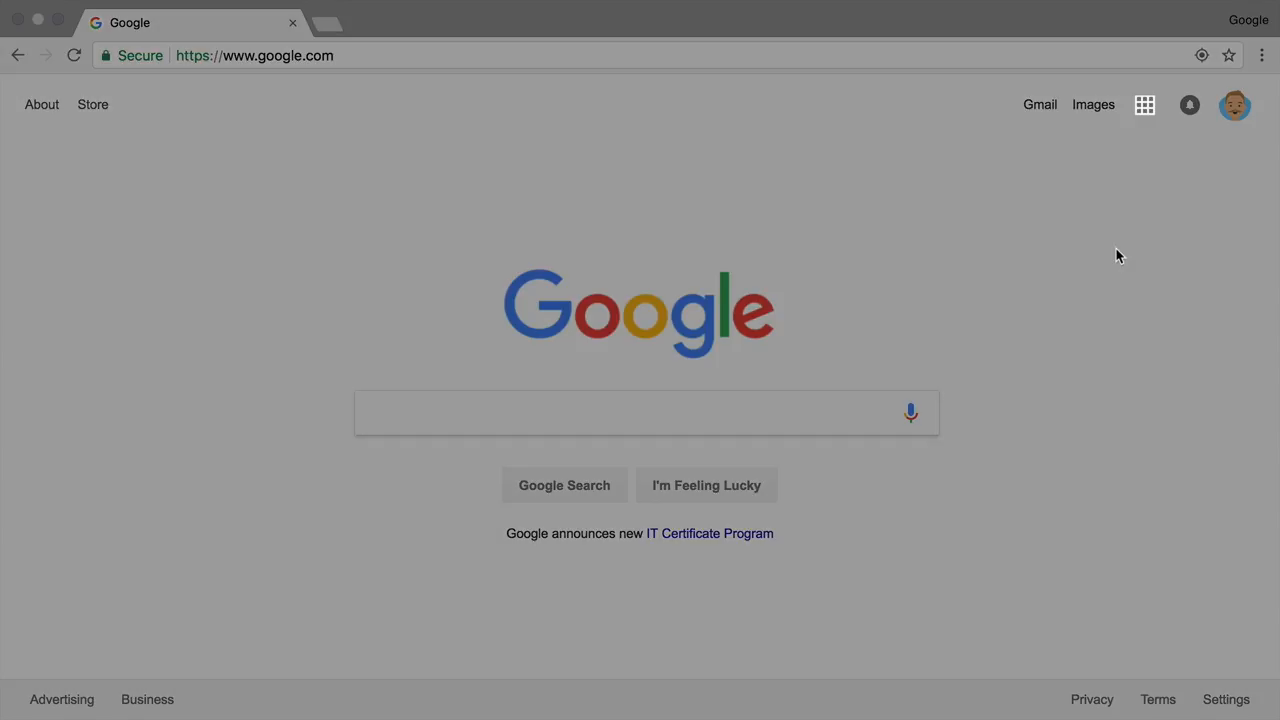
mouse_move(1144, 105)
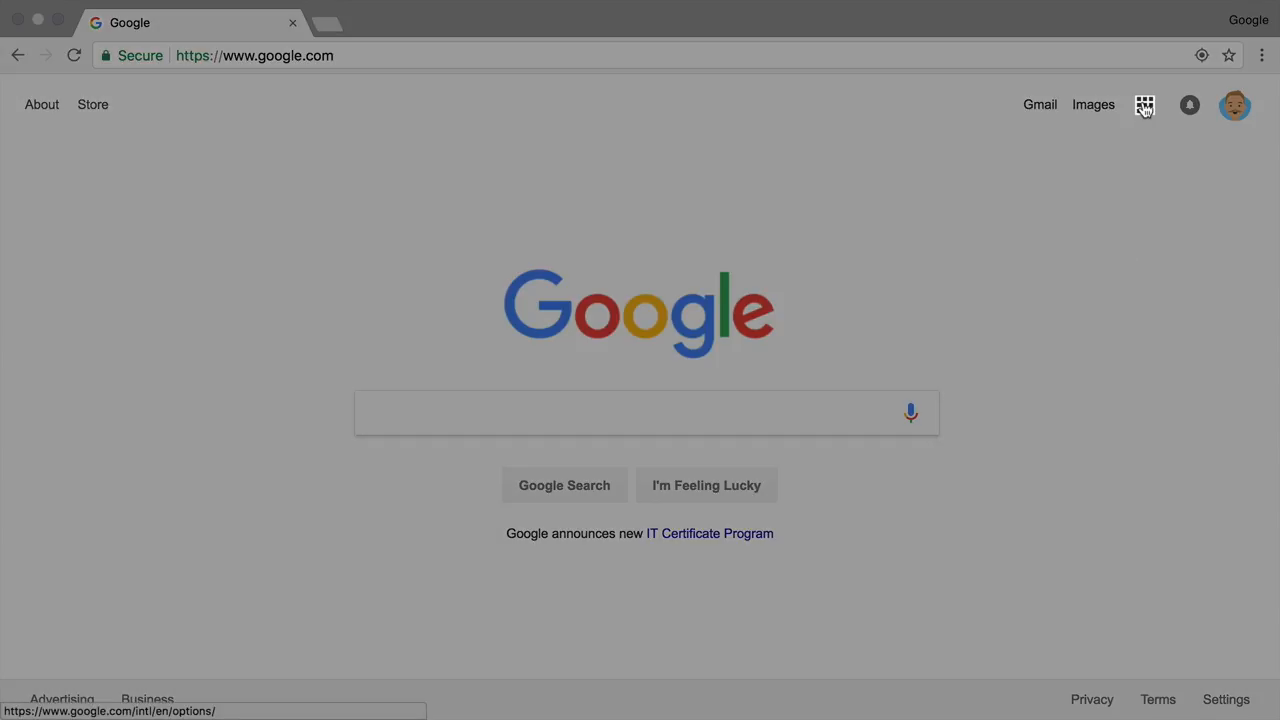
- Open Google Drive from the Google apps grid on the Google home page
click(1144, 104)
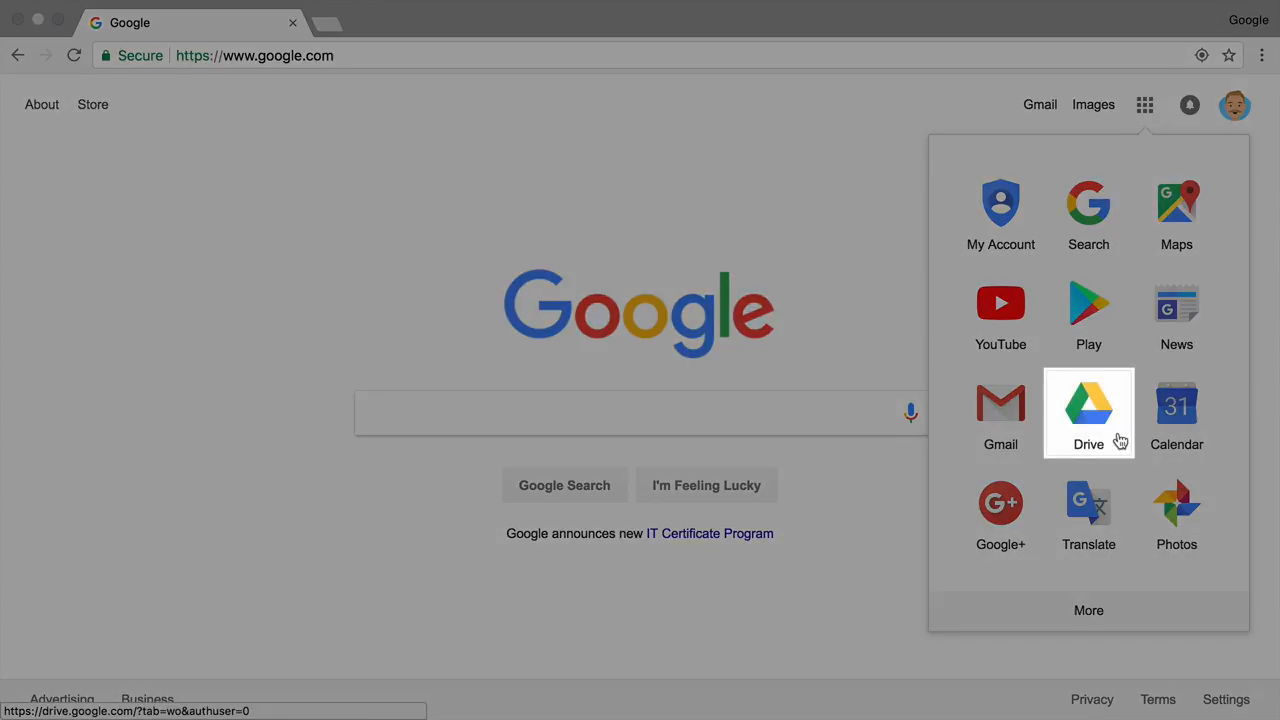
click(1088, 405)
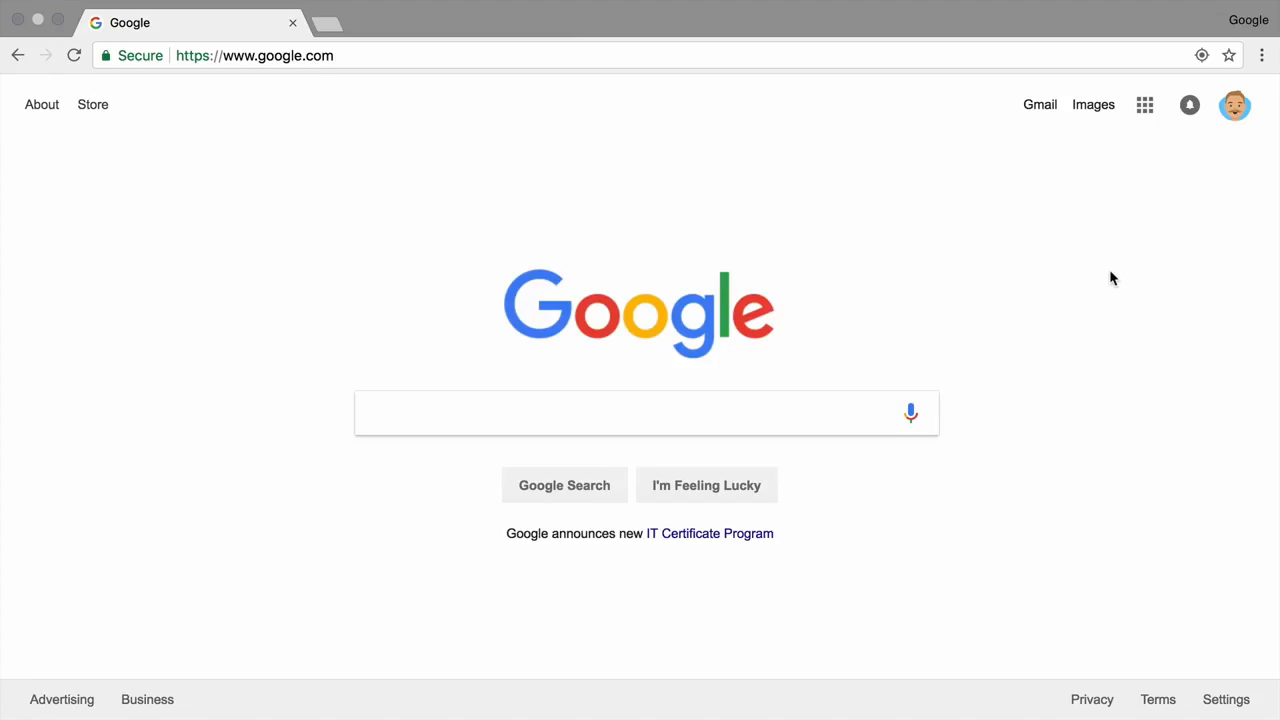
click(1144, 104)
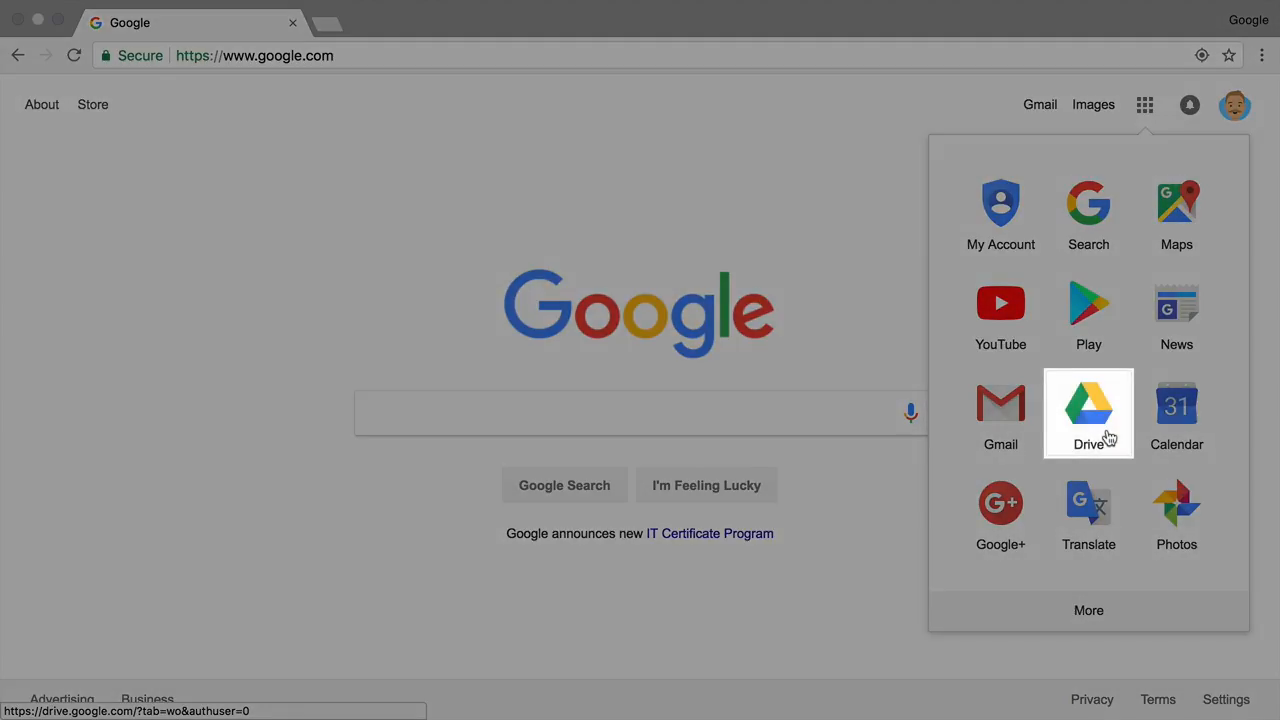
click(1088, 408)
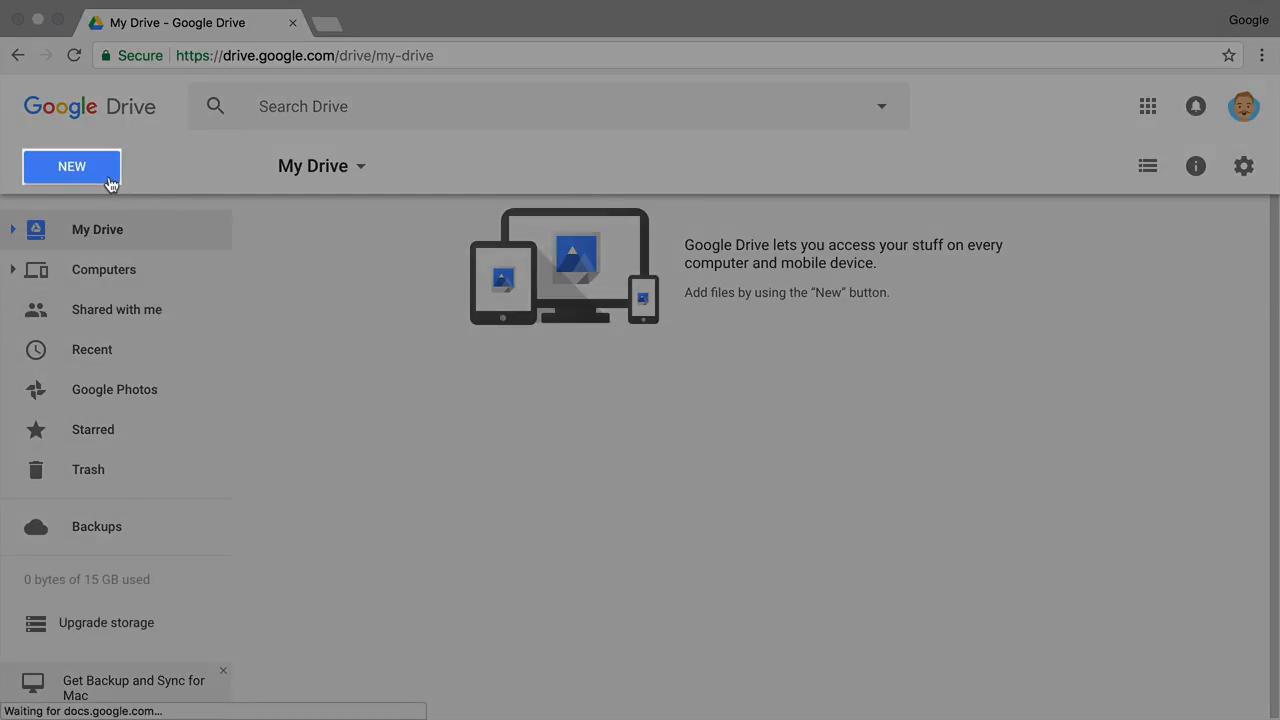
- Create a blank Google Docs document from Drive and type 'Brainstorming'
click(71, 166)
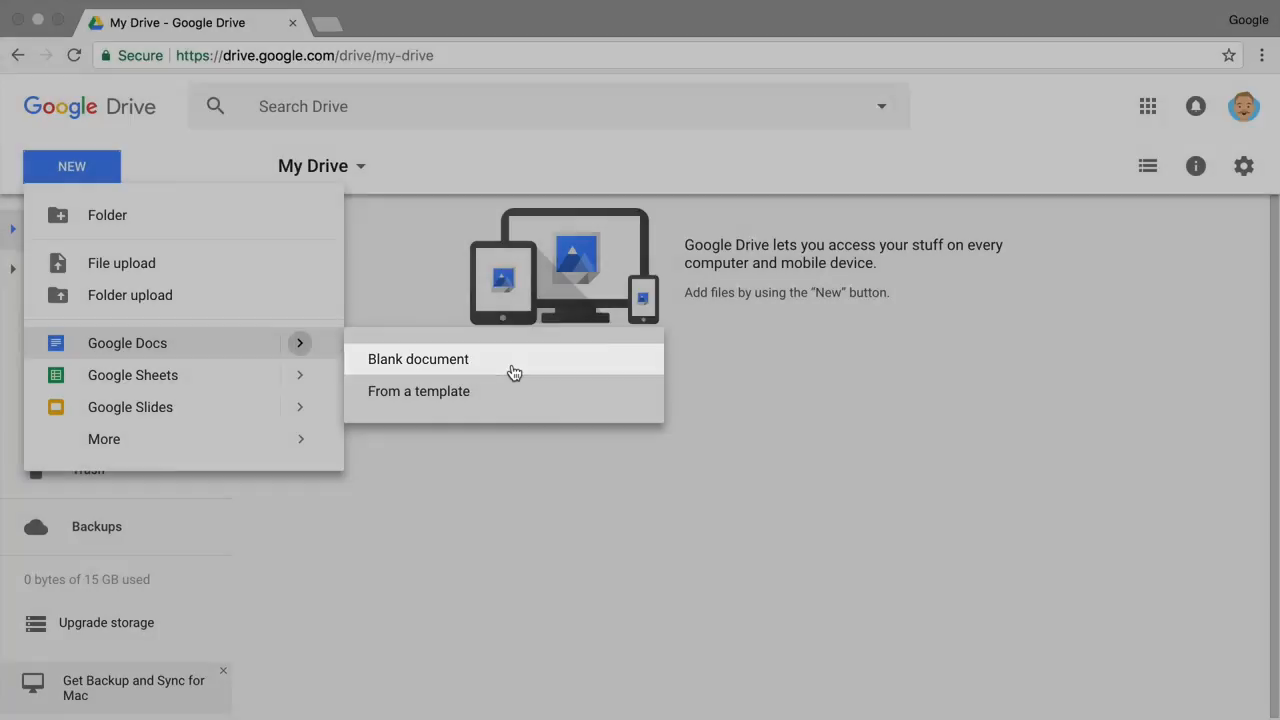
click(418, 359)
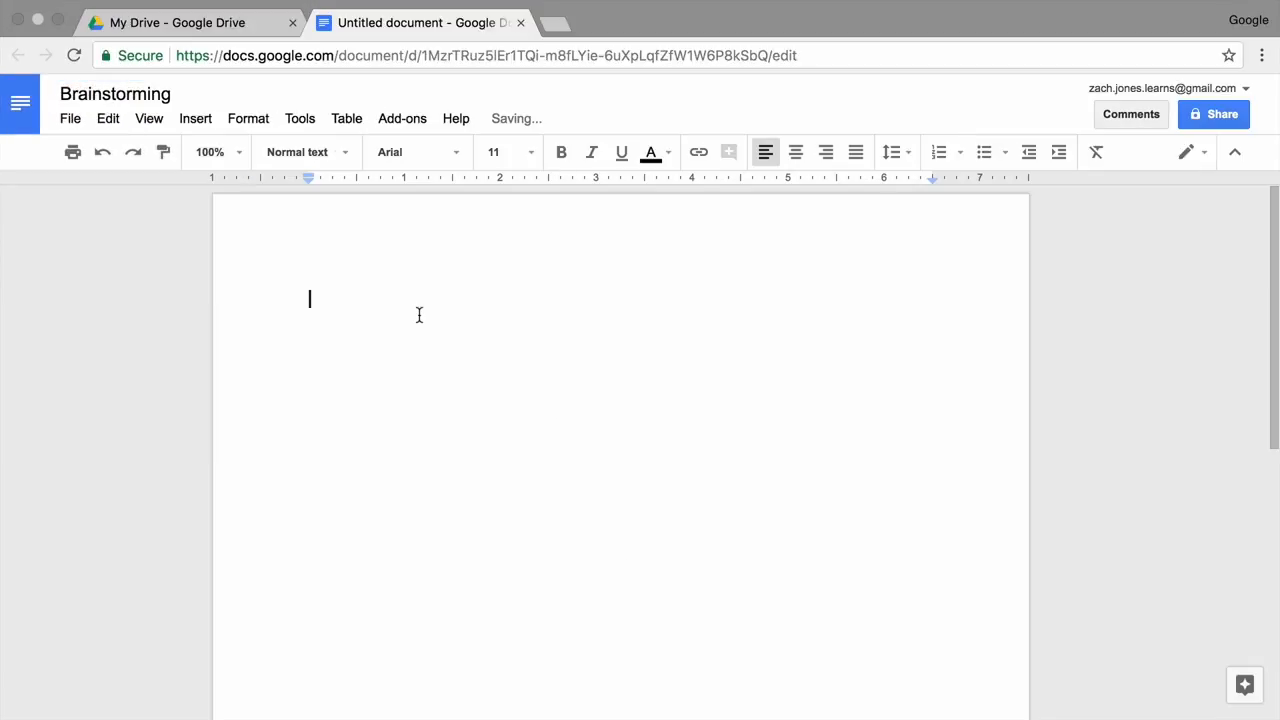
text(Brainstorming)
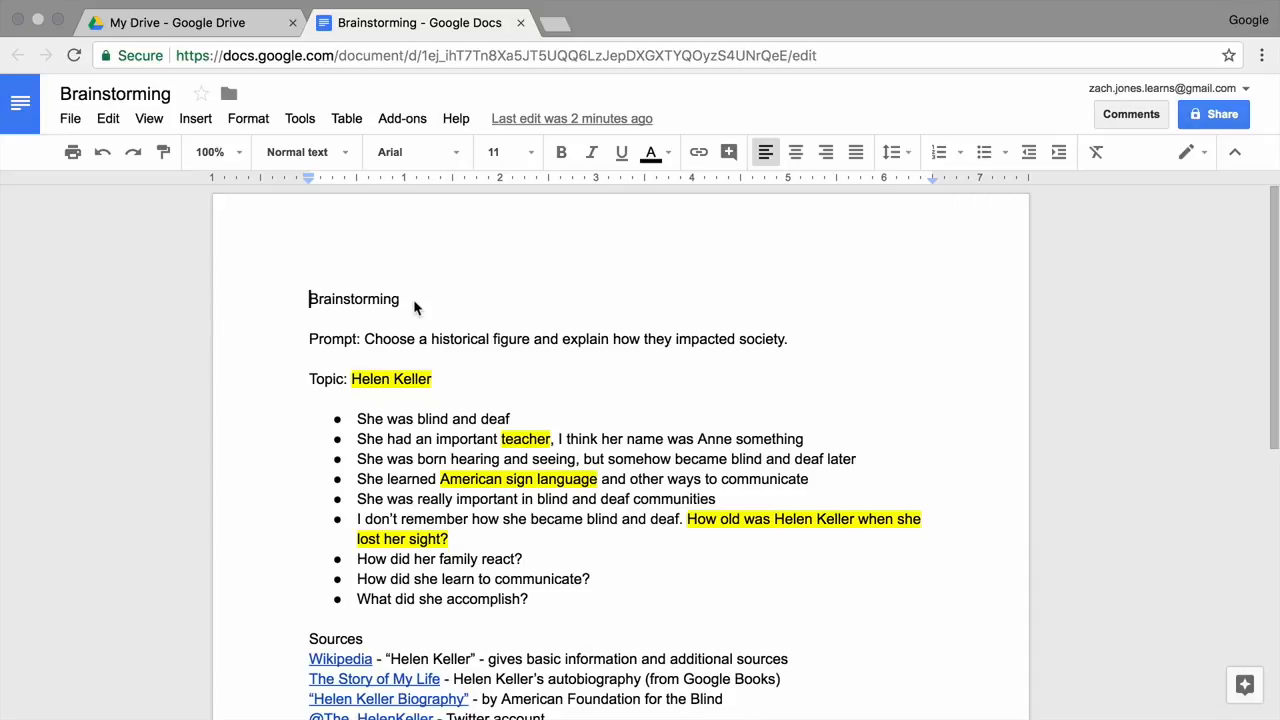
- Apply the Heading 1 style to the 'Brainstorming' and 'Sources' lines
click(407, 299)
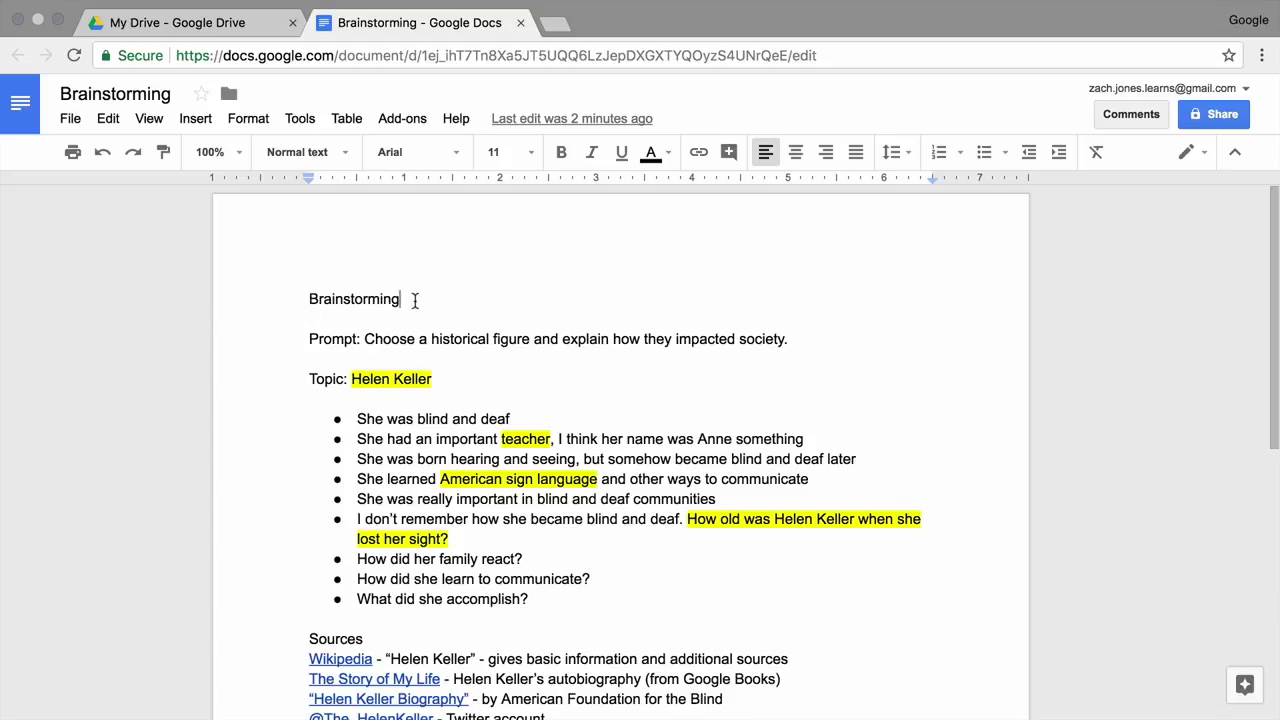
double_click(353, 299)
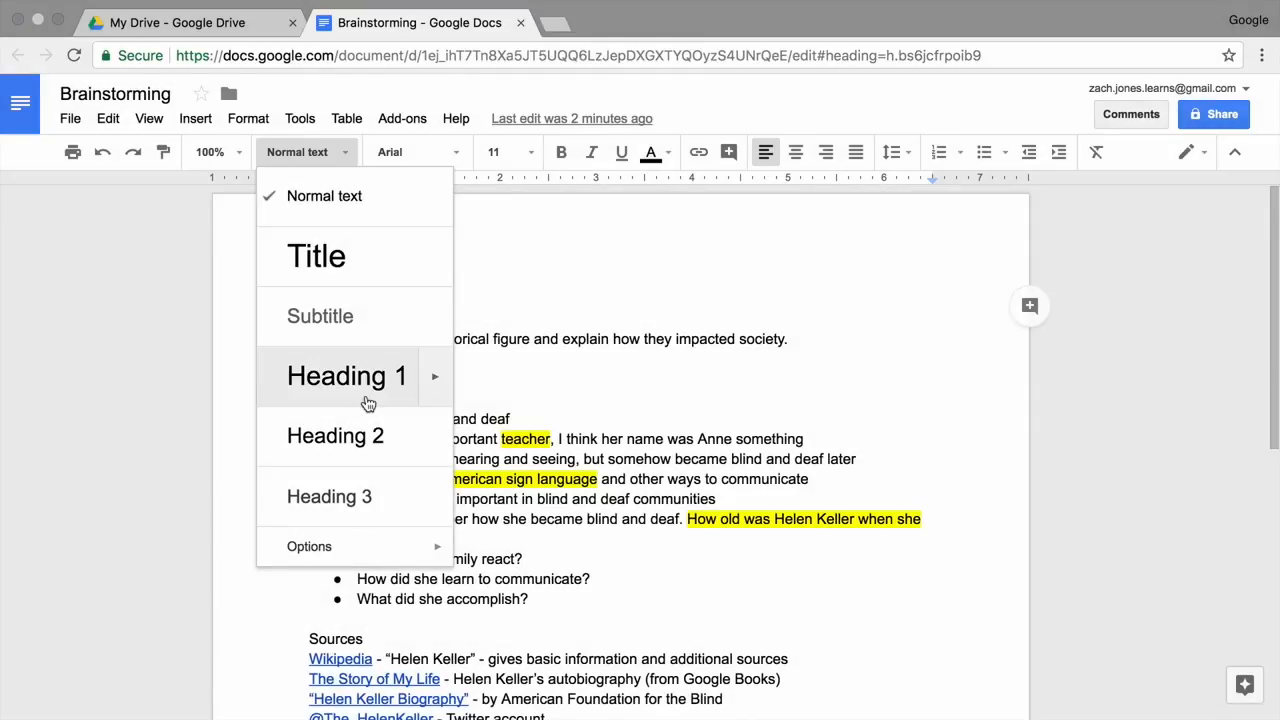
click(347, 376)
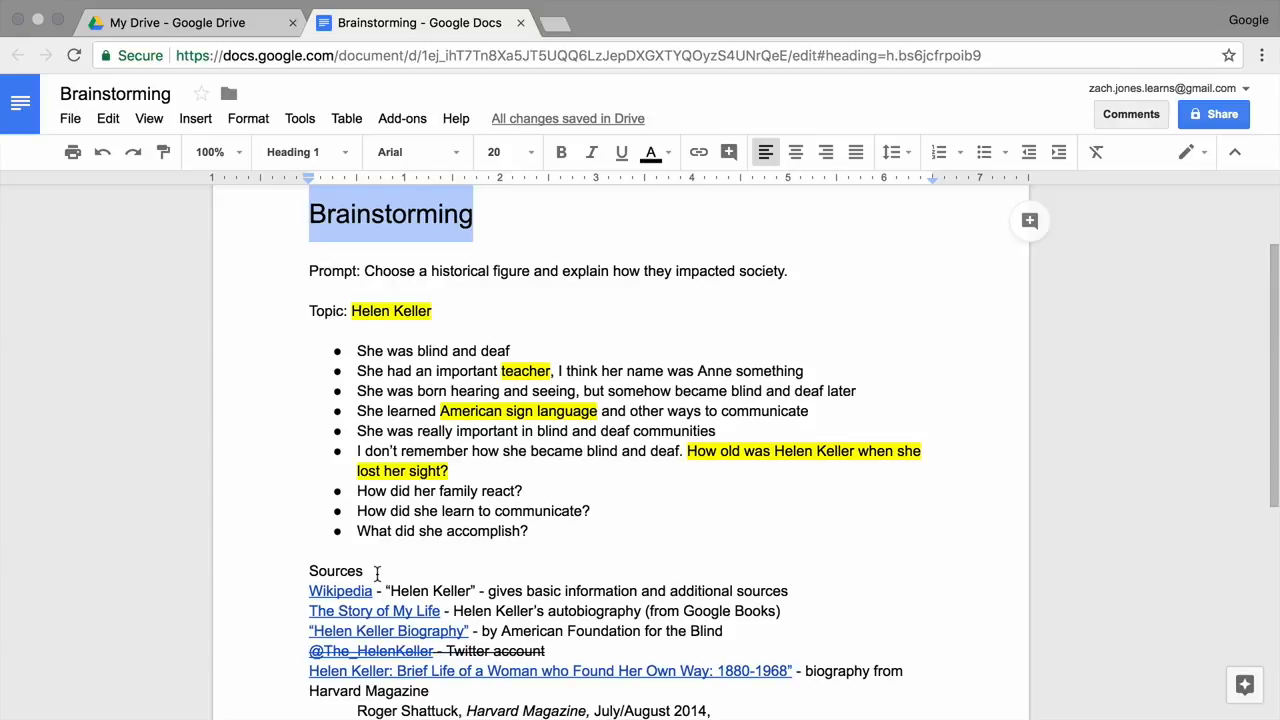
click(305, 152)
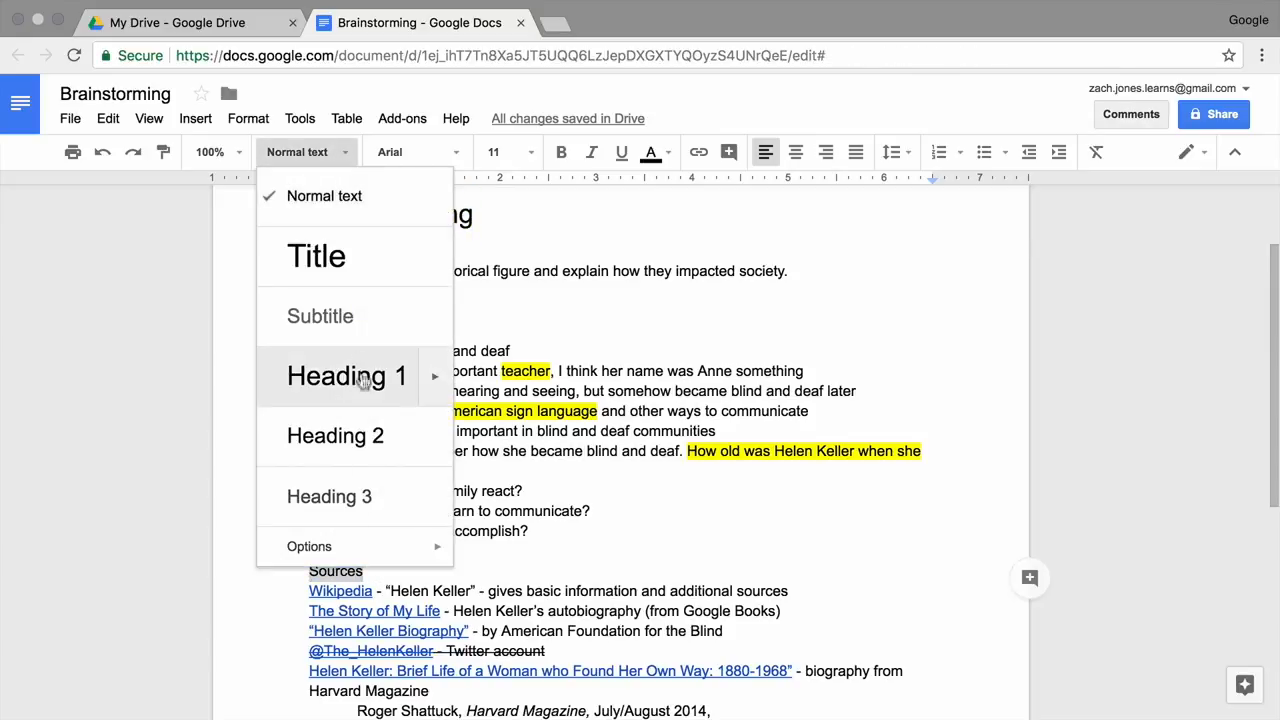
click(347, 376)
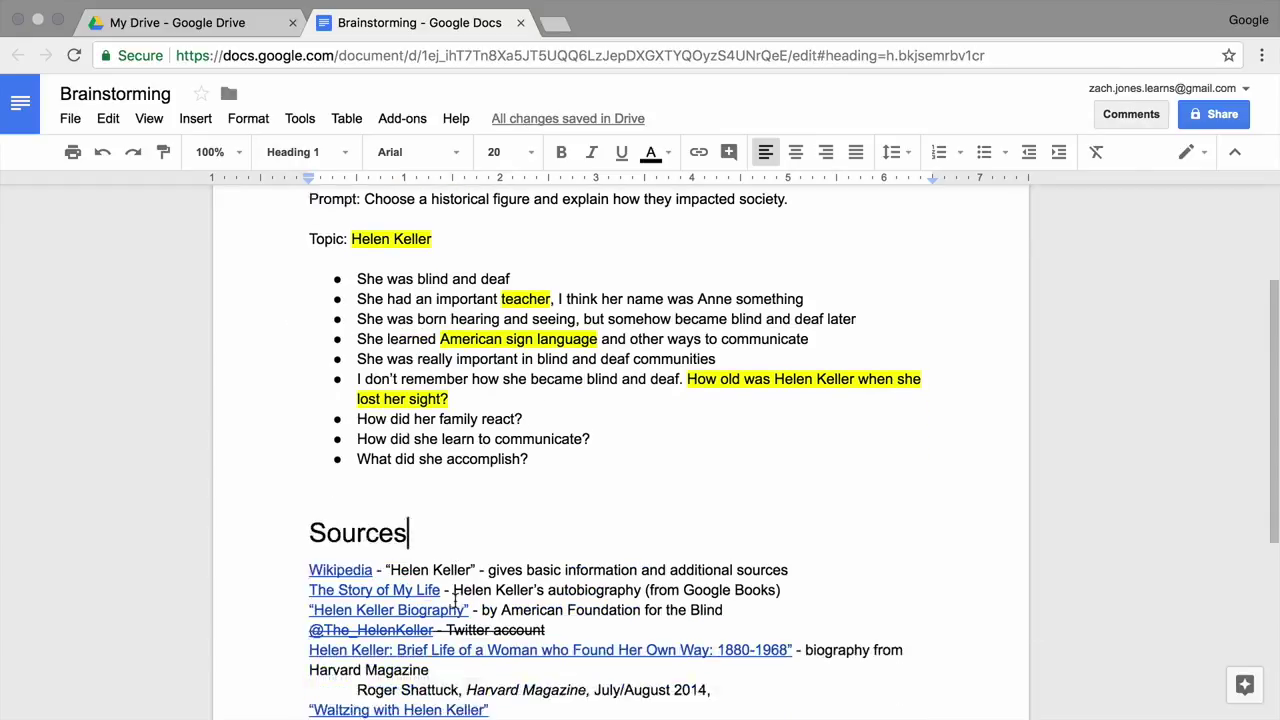
scroll(down, 3)
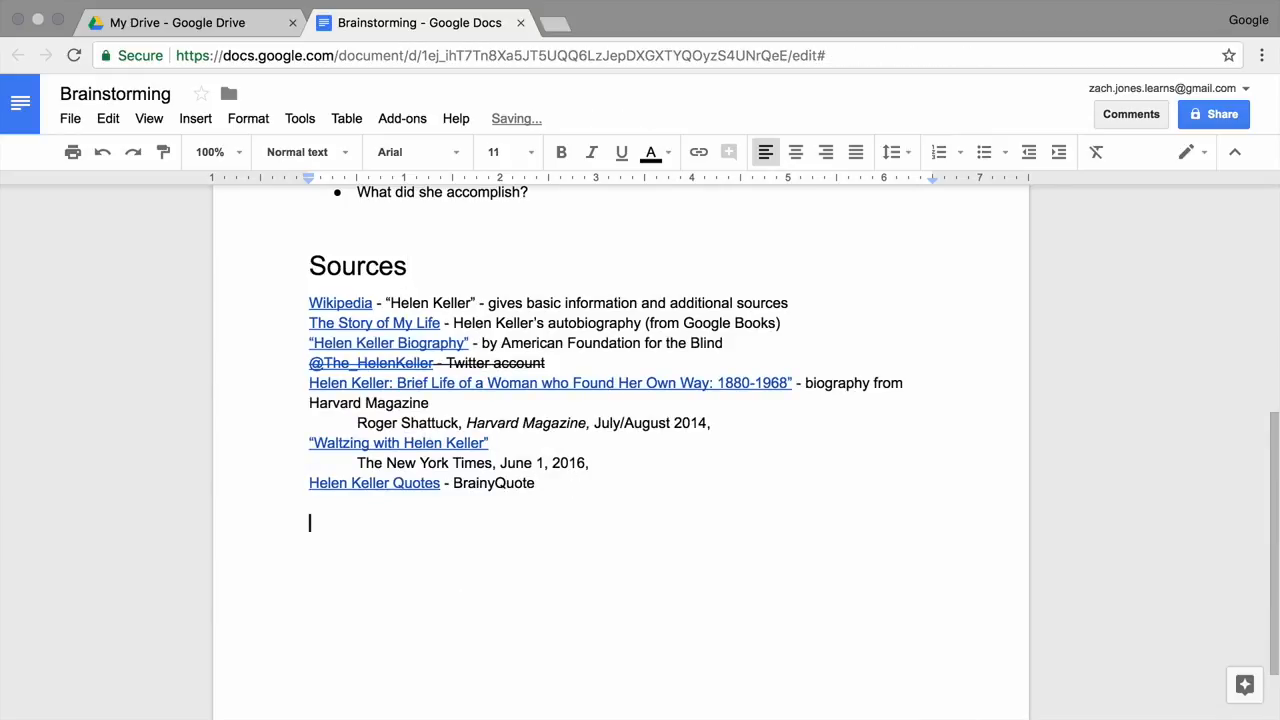
- Type 'Research Notes' below the sources and style it as Heading 1
text(Research Notes)
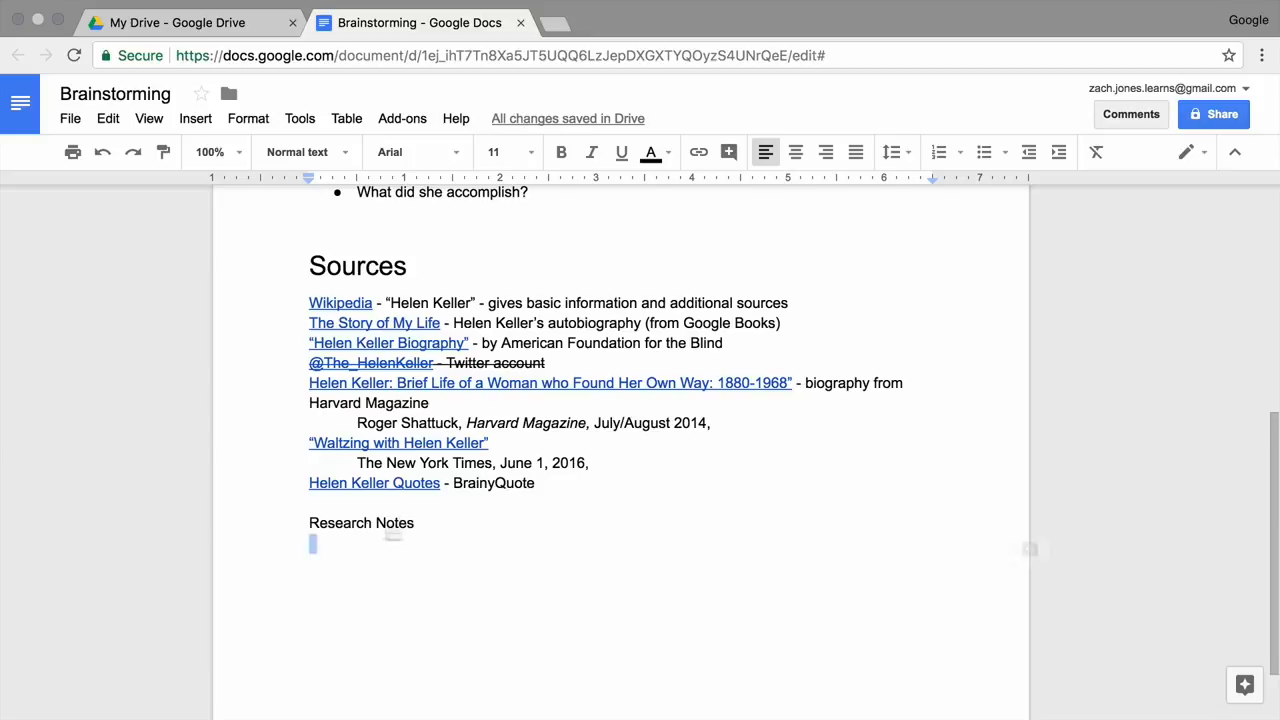
click(300, 152)
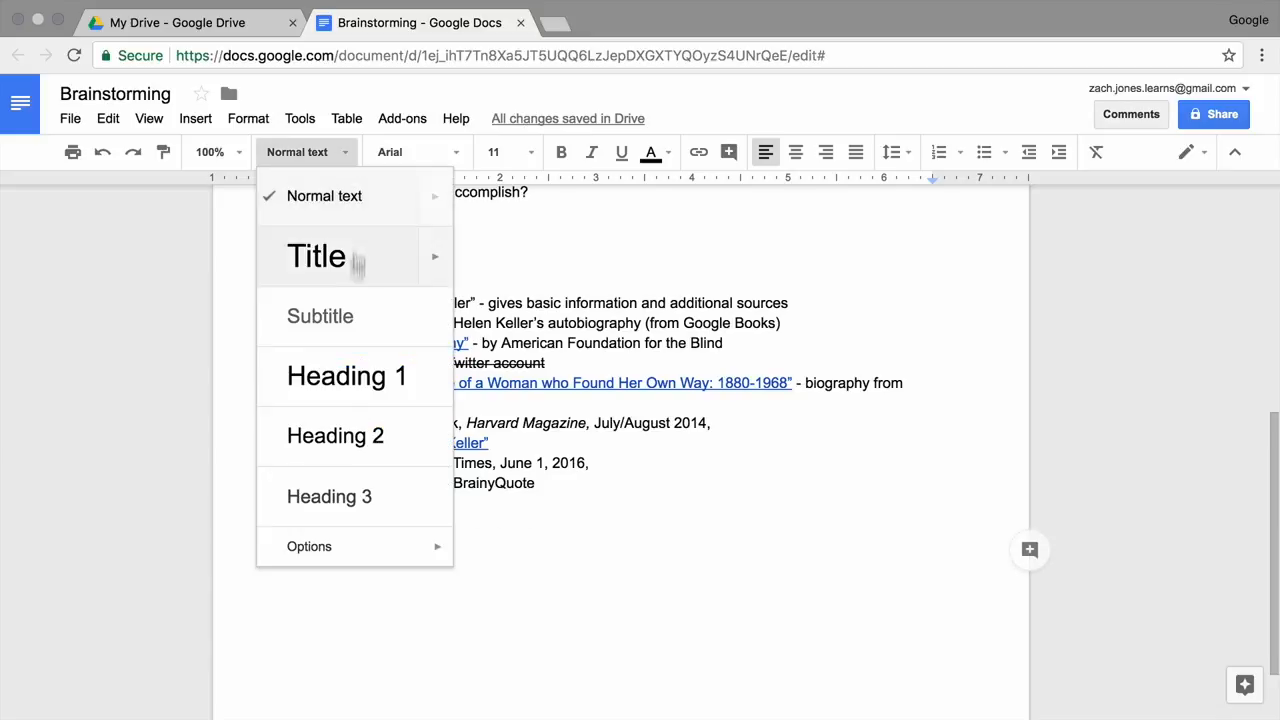
click(346, 376)
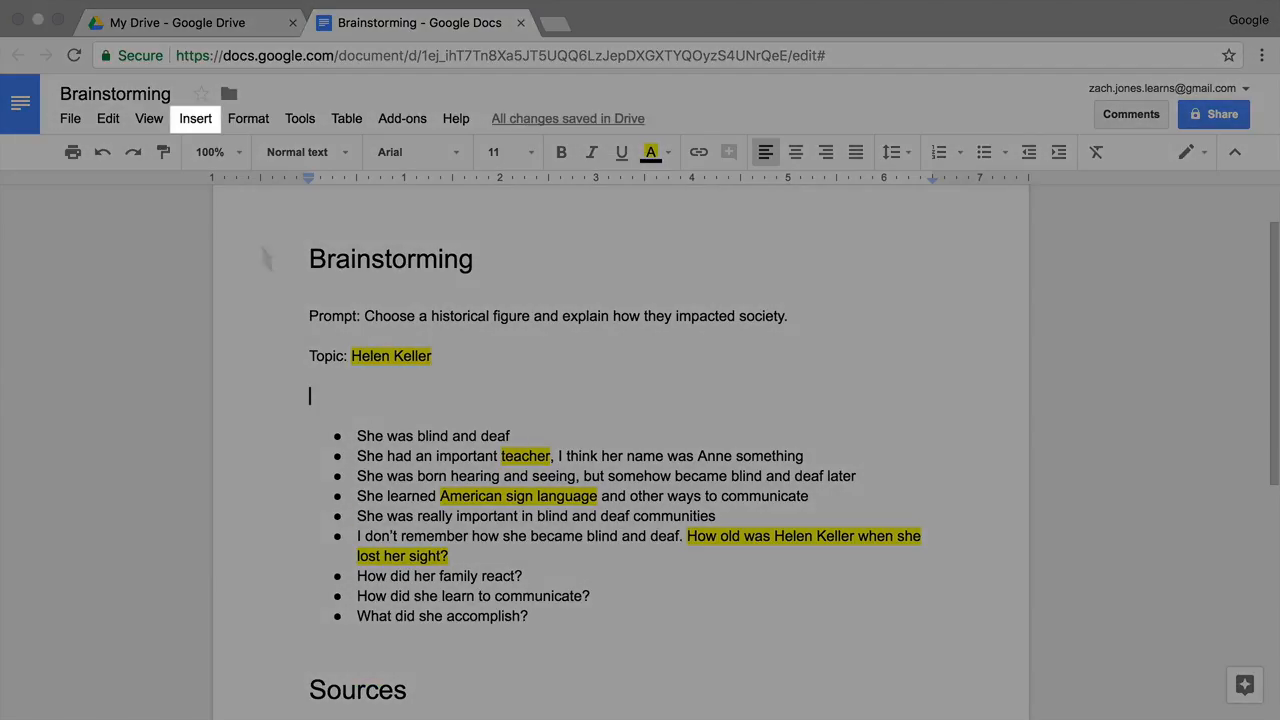
- Insert a table of contents with blue links below the topic line
click(195, 118)
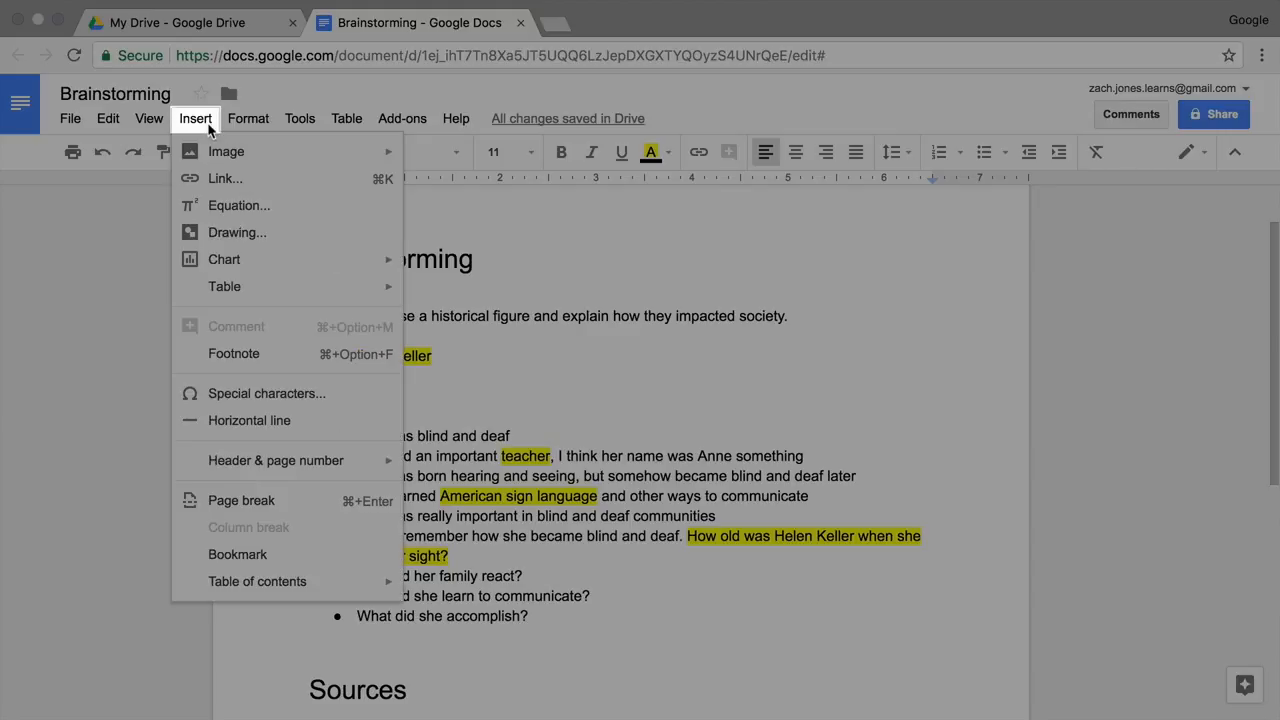
mouse_move(257, 581)
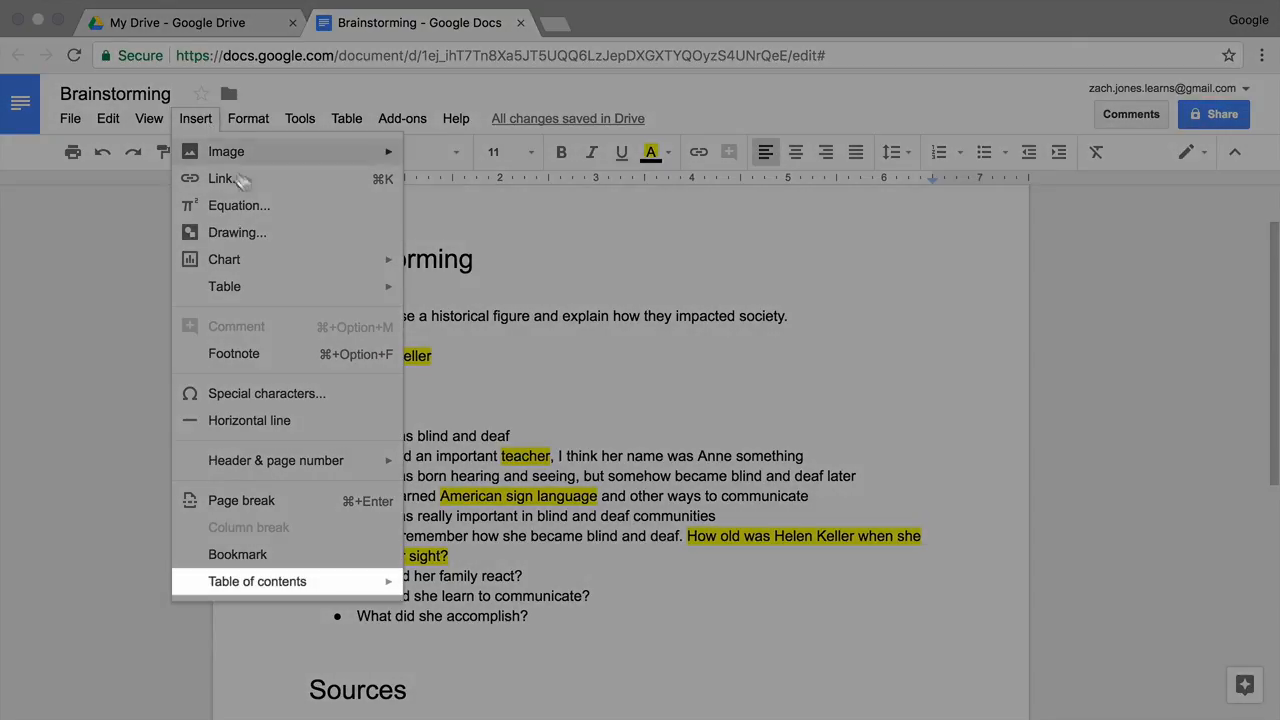
mouse_move(294, 596)
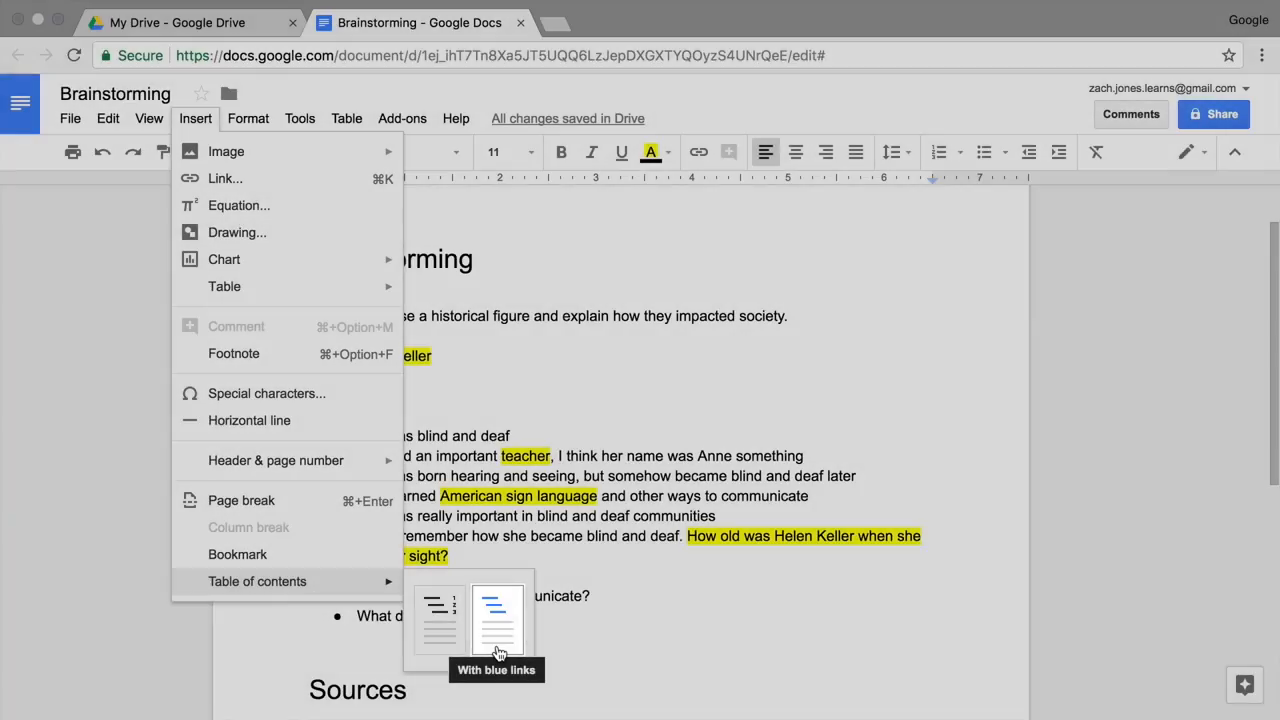
click(494, 615)
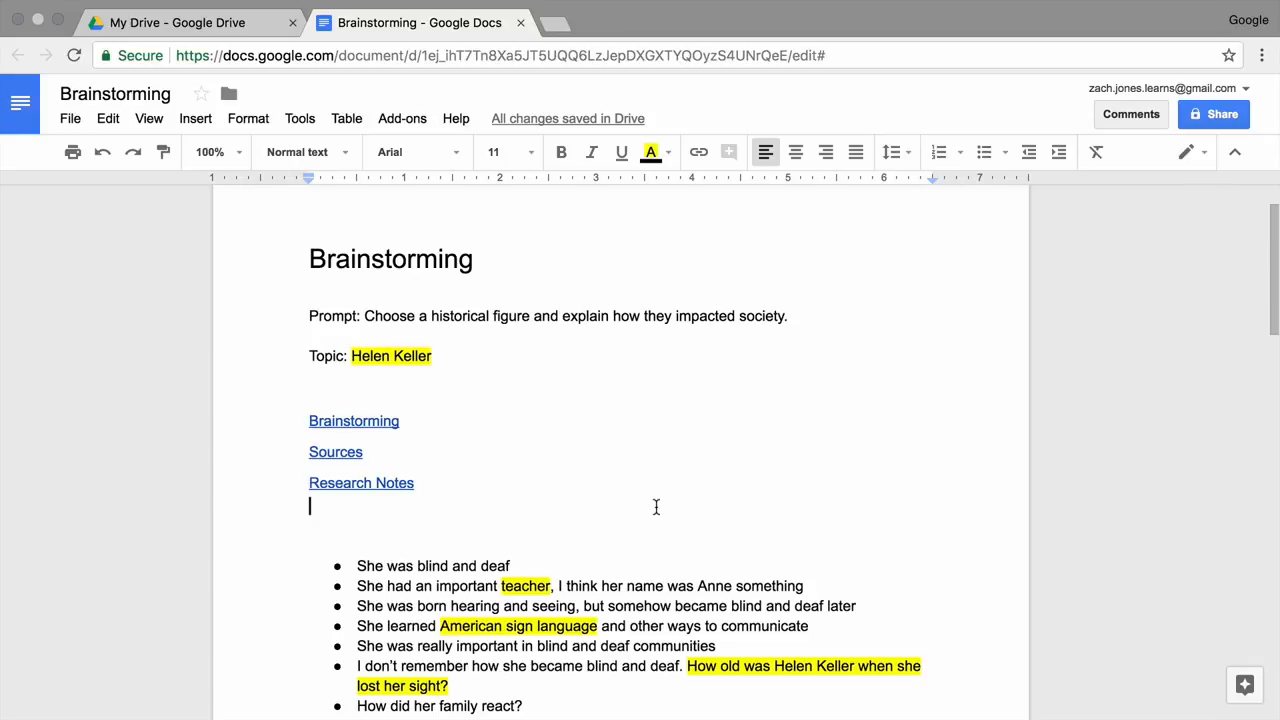
- Jump to the Research Notes heading through its table-of-contents link
click(361, 483)
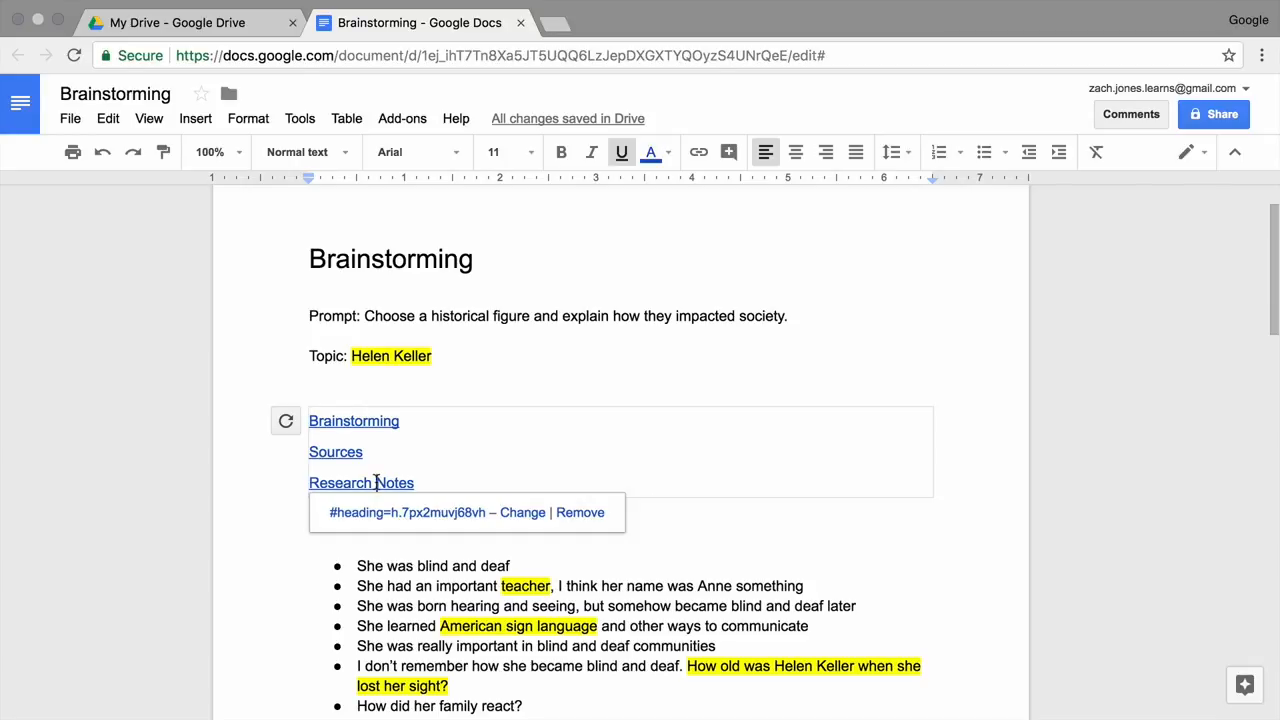
click(361, 483)
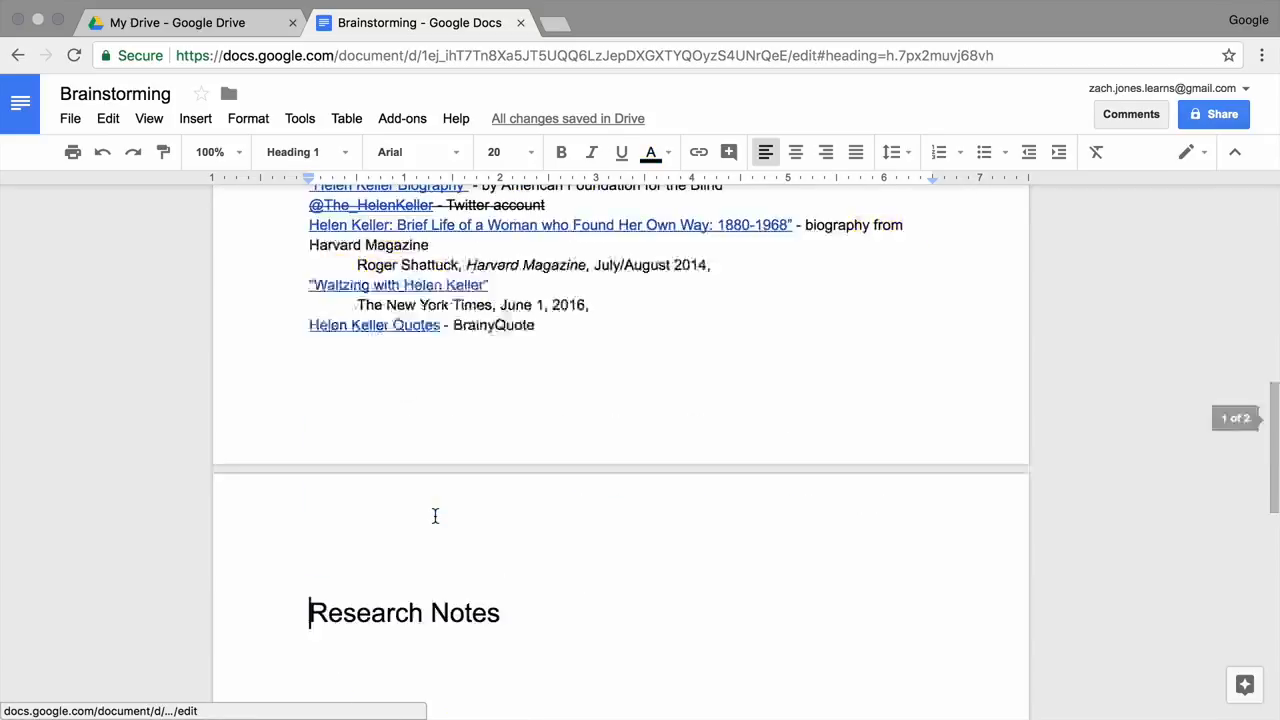
scroll(down, 3)
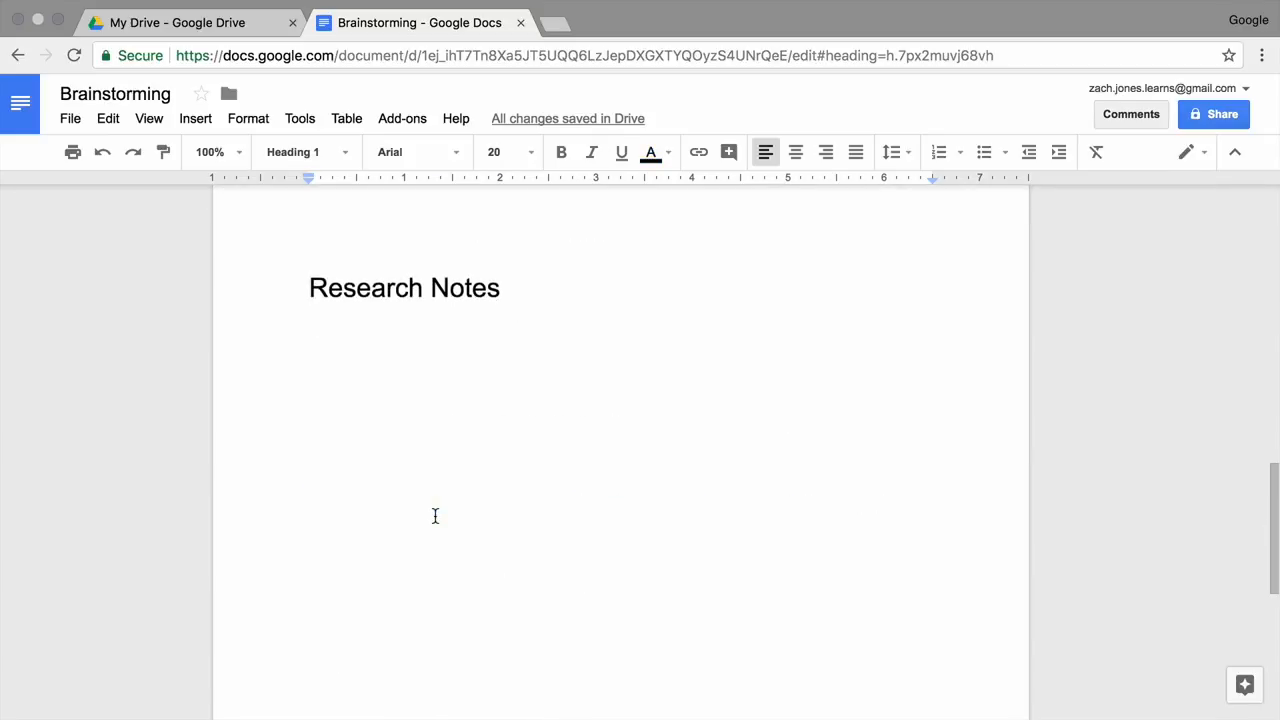
scroll(down, 3)
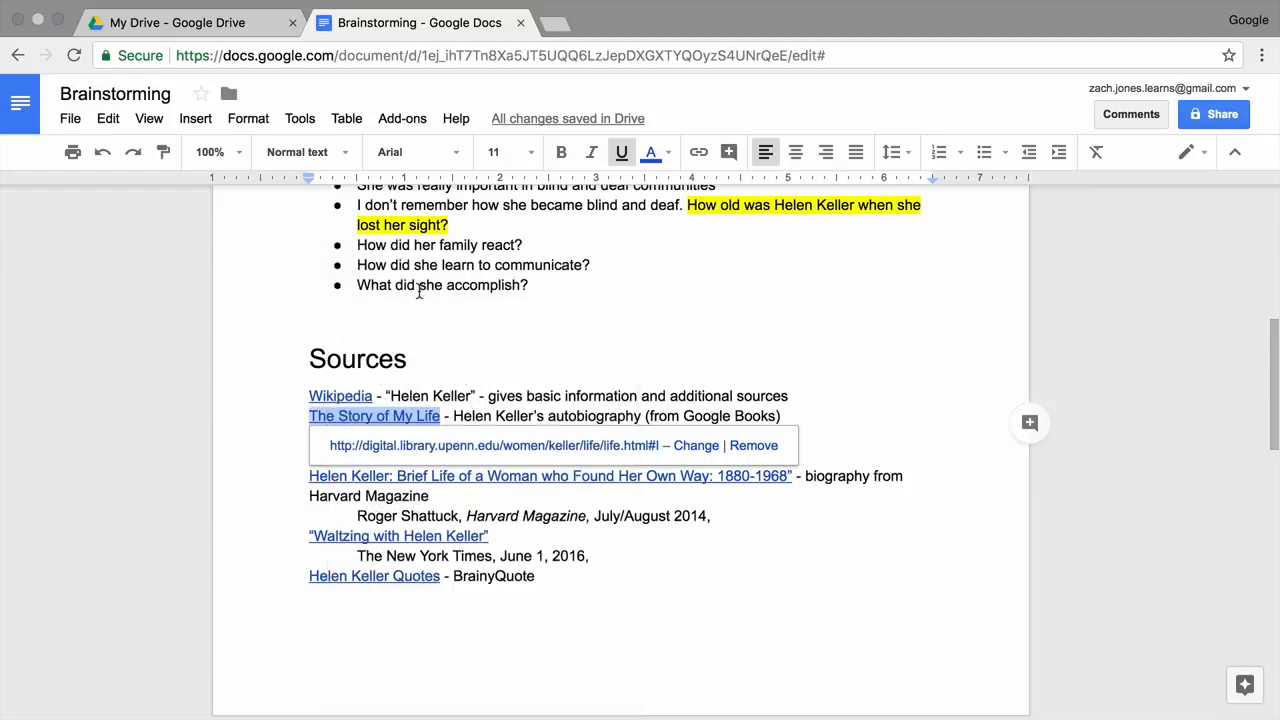
scroll(down, 3)
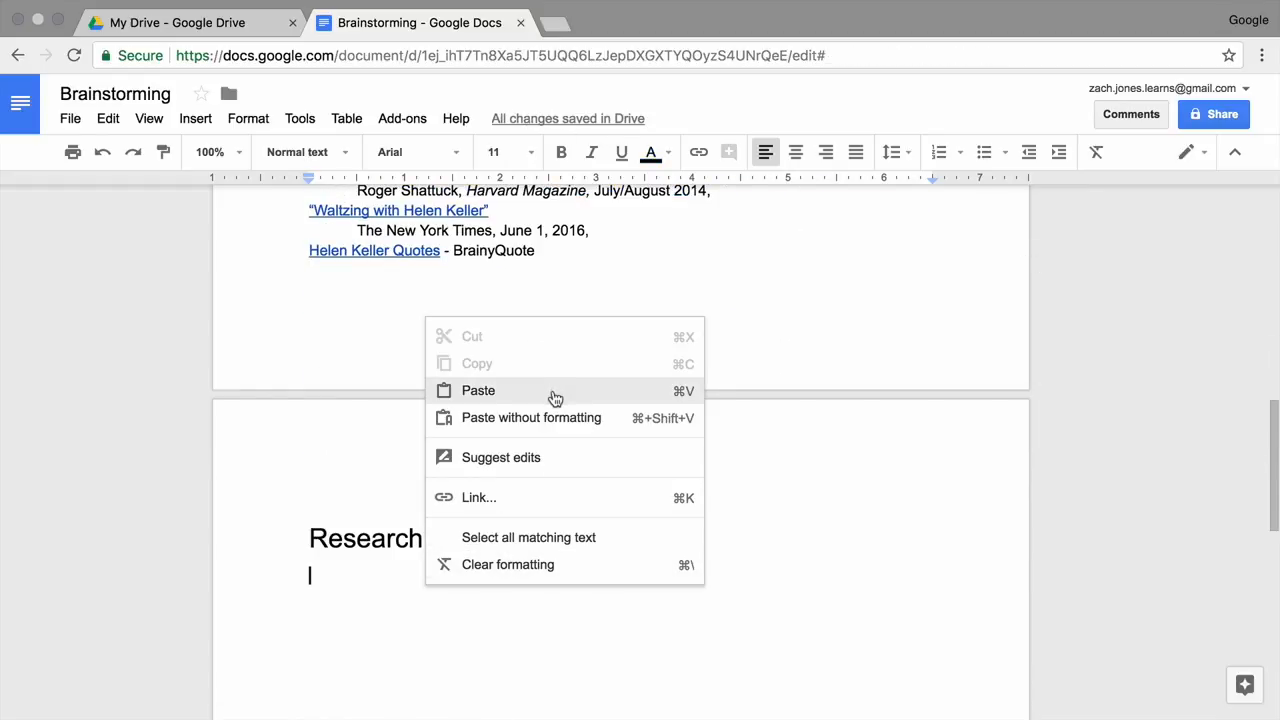
- Paste The Story of My Life link as Heading 3 and update the table of contents
click(477, 390)
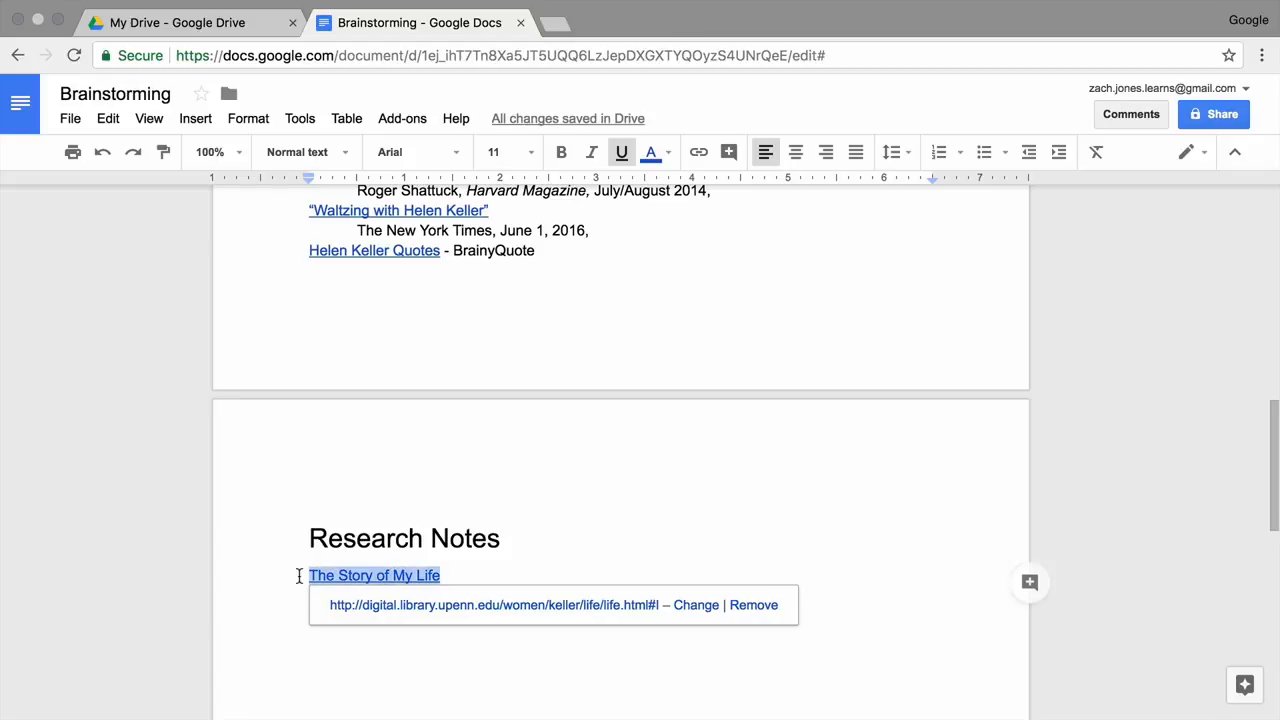
click(305, 152)
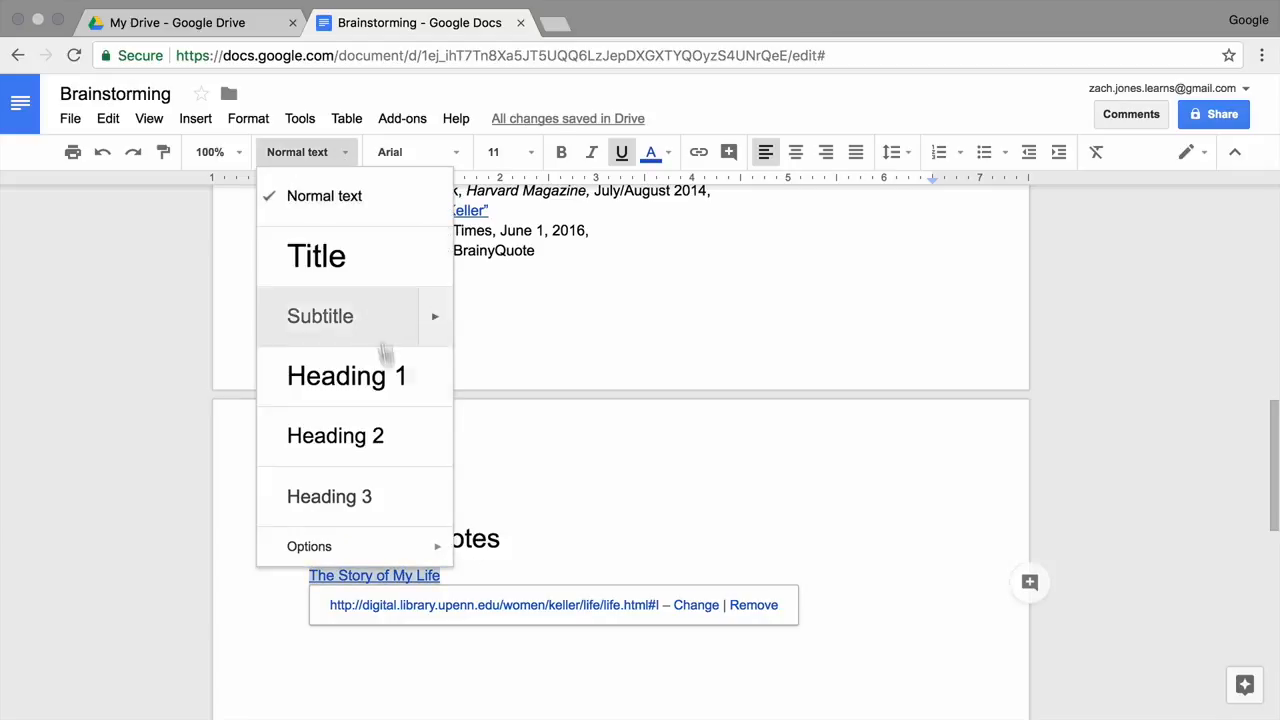
click(329, 497)
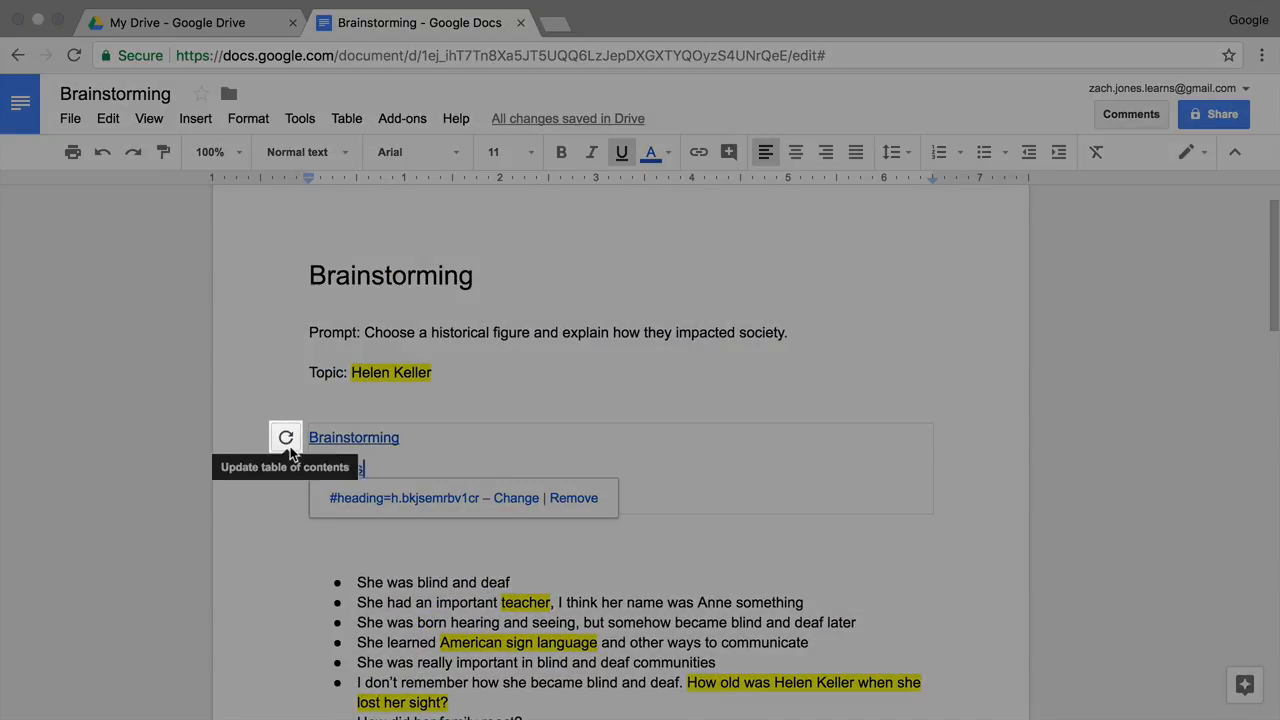
click(285, 437)
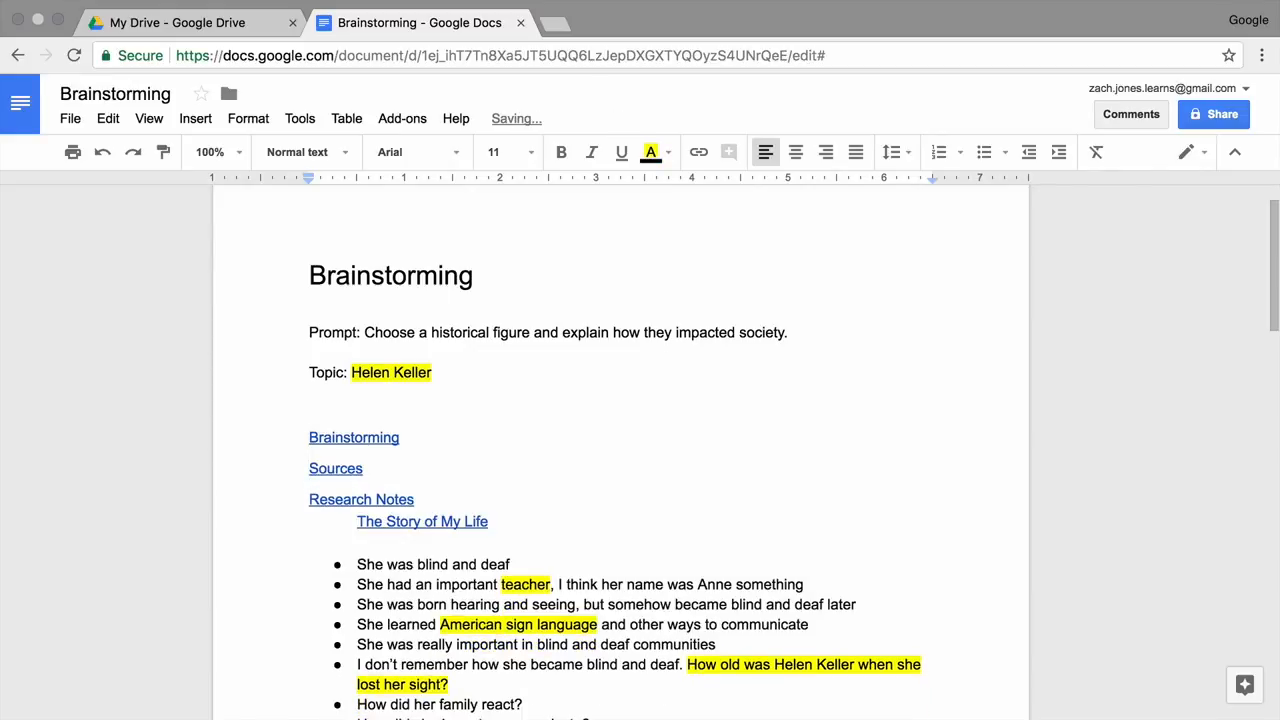
- Scroll down the document to The Story of My Life heading
scroll(down, 3)
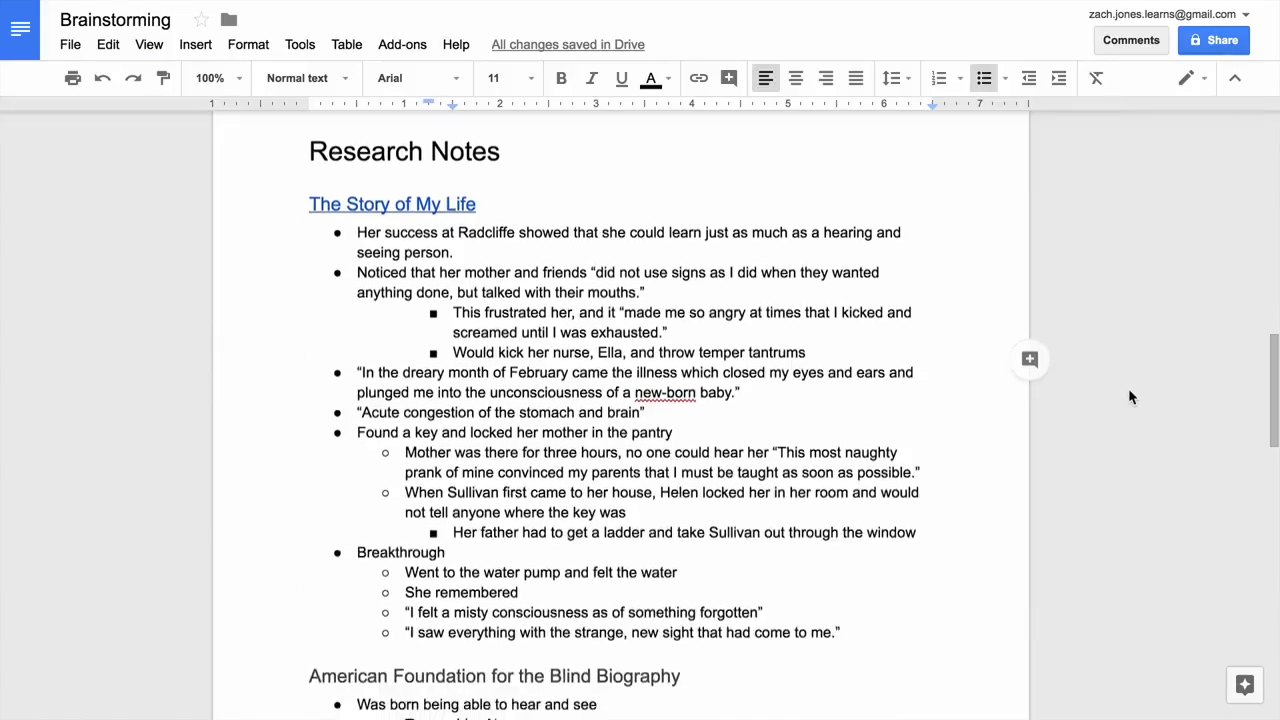
scroll(down, 3)
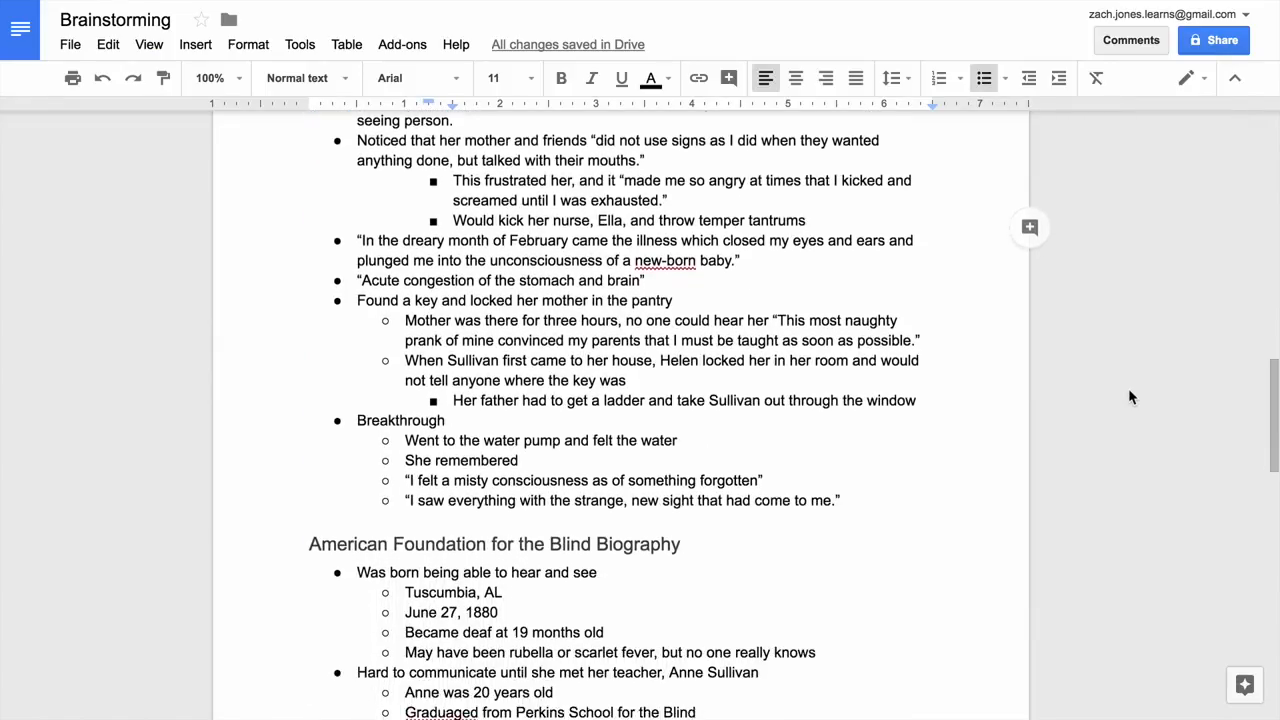
scroll(down, 3)
text(Her s)
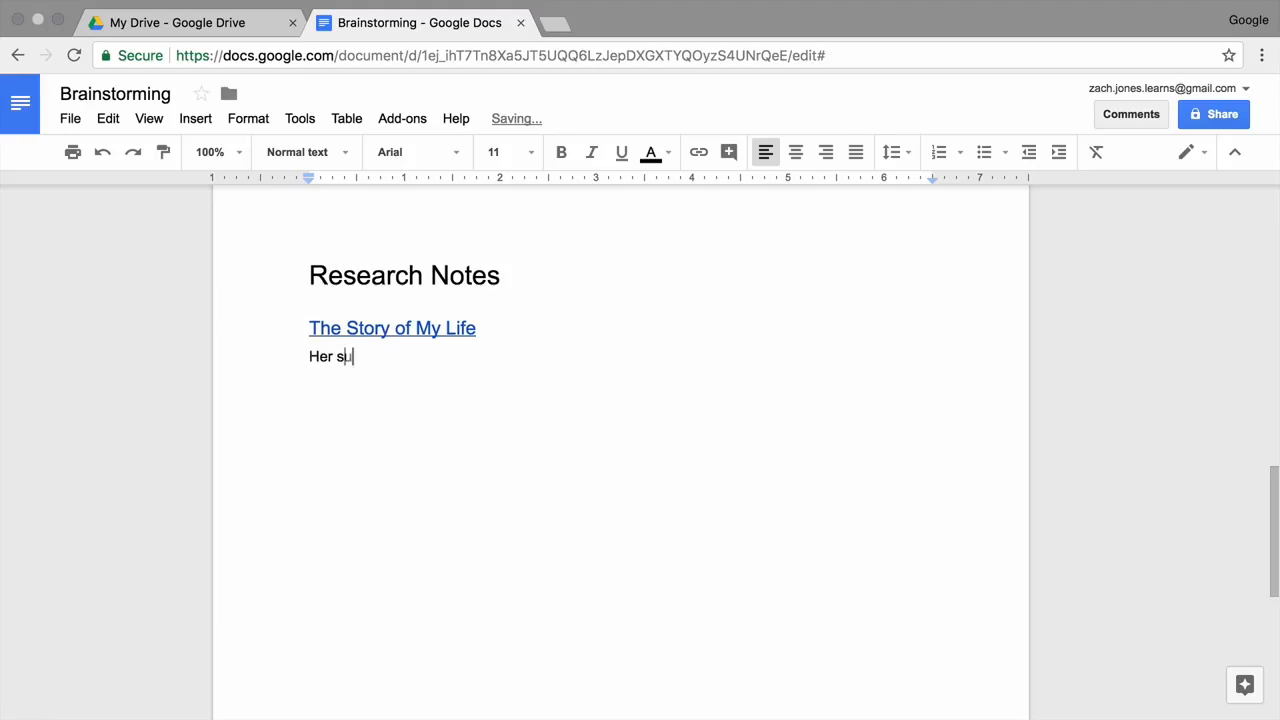
- Type the note that her Radcliffe success showed she learned as much as hearing, seeing people
text(uccess at)
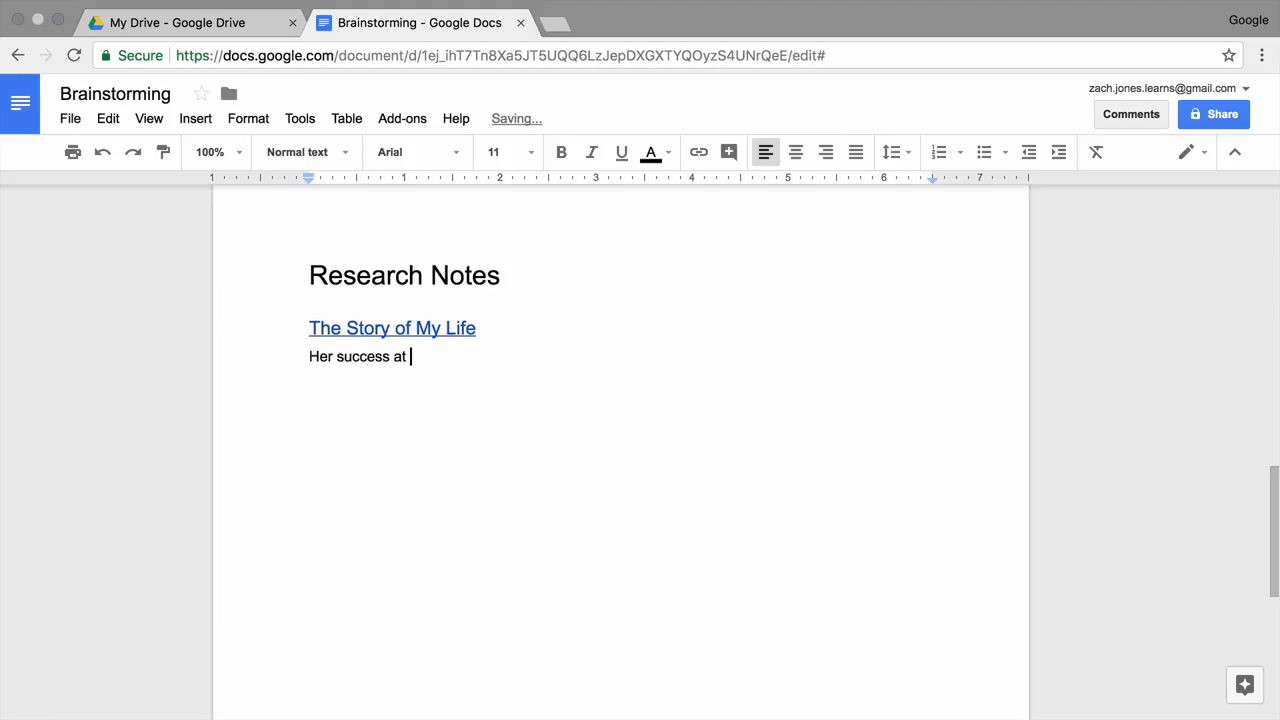
text(Radcliffe)
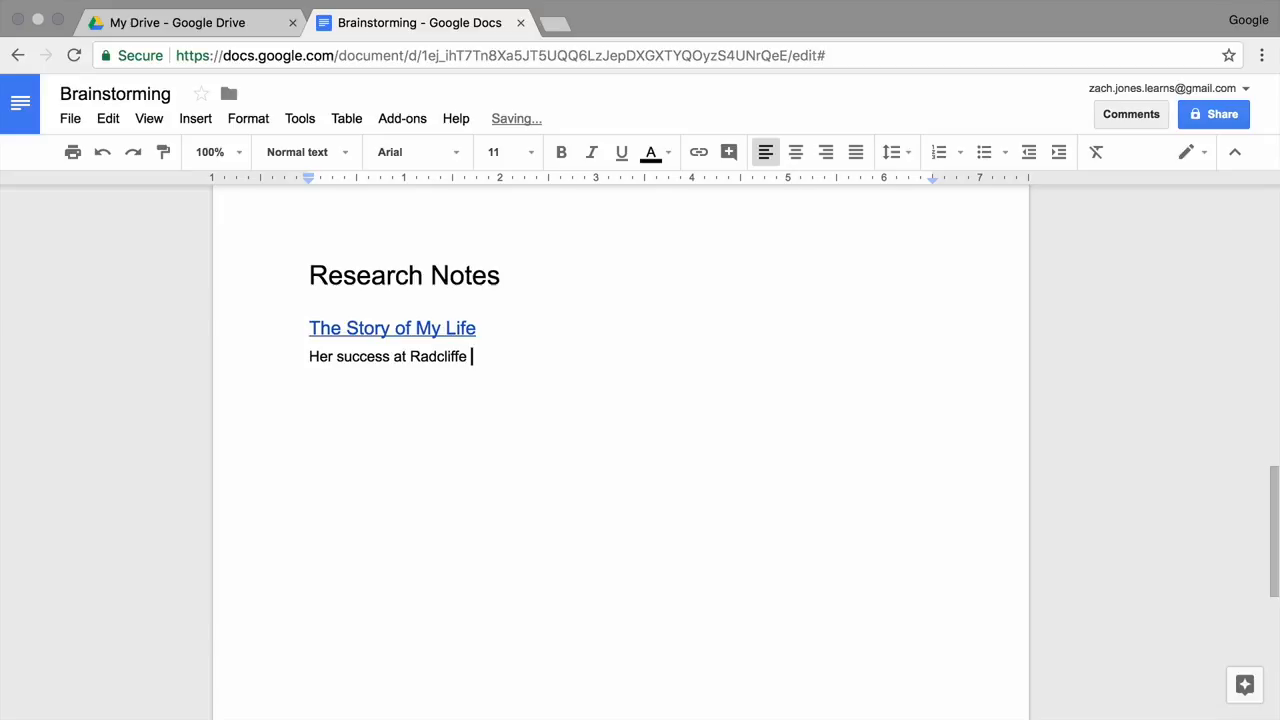
text(shwoed that she co)
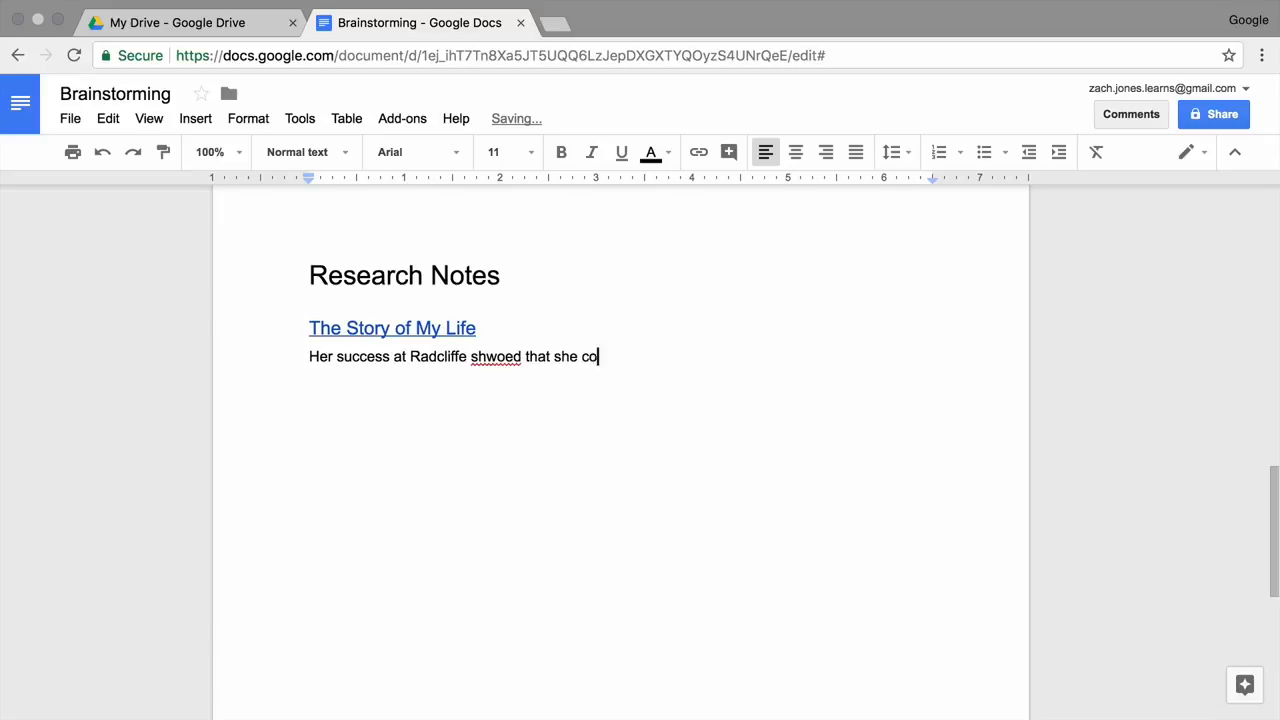
text(uld learn just as m)
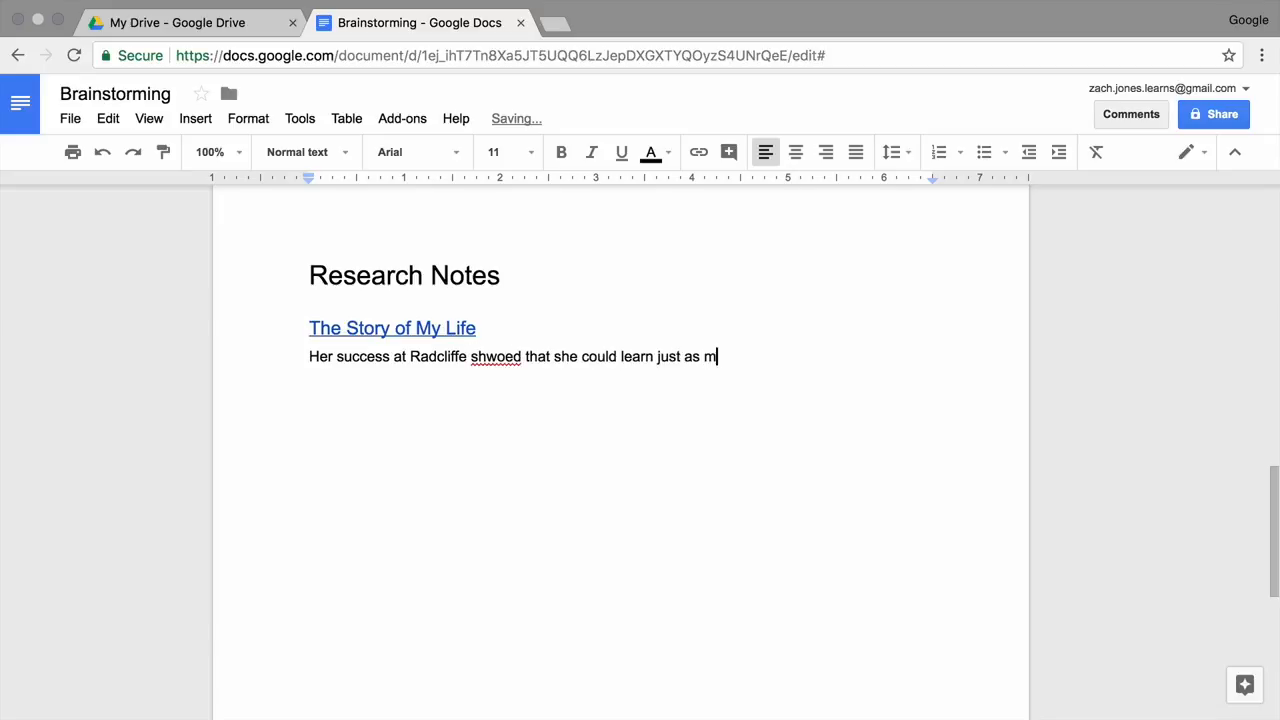
text(uch as a hearing and se)
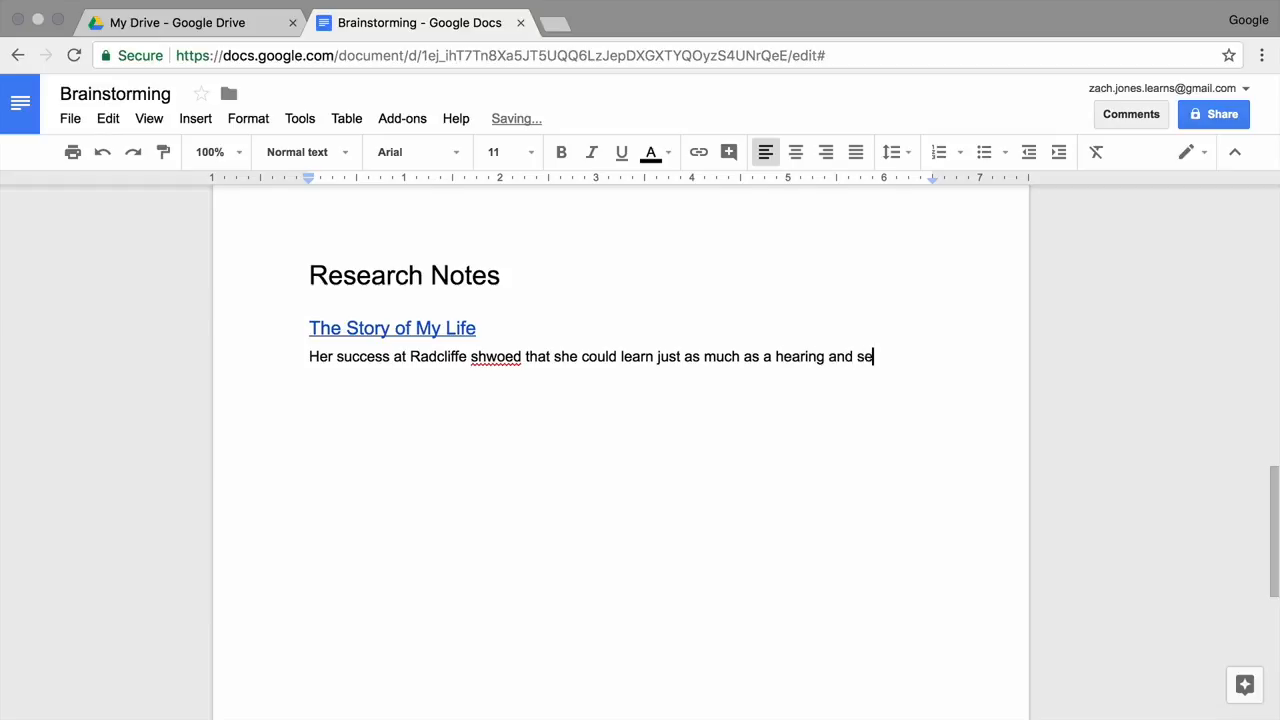
text(eing person.)
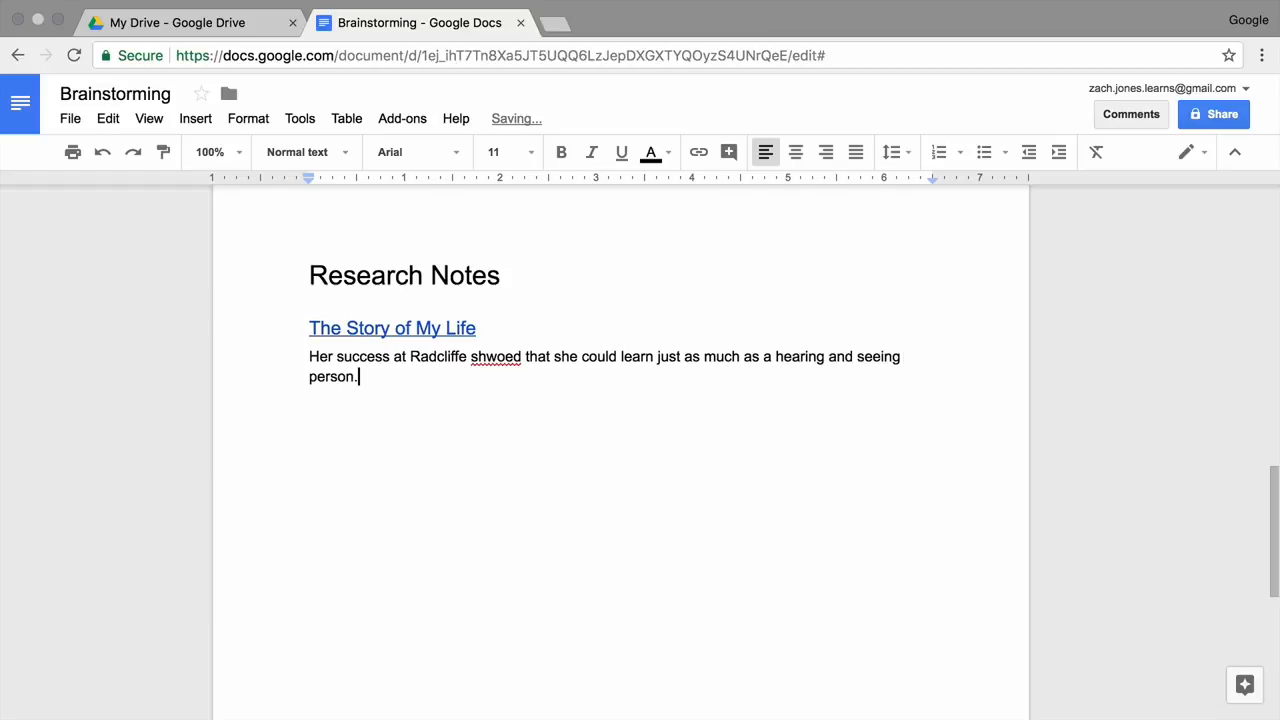
- Correct 'shwoed' to 'showed' and make the note a bulleted list item
right_click(495, 356)
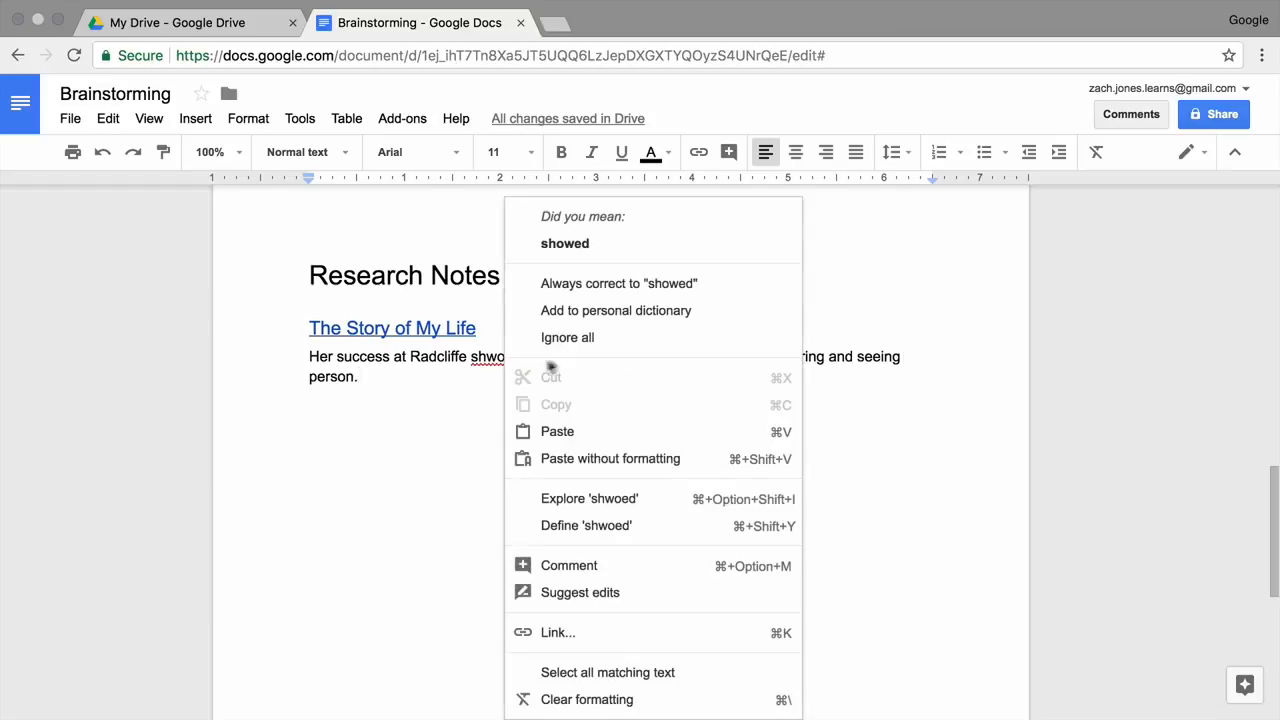
click(565, 243)
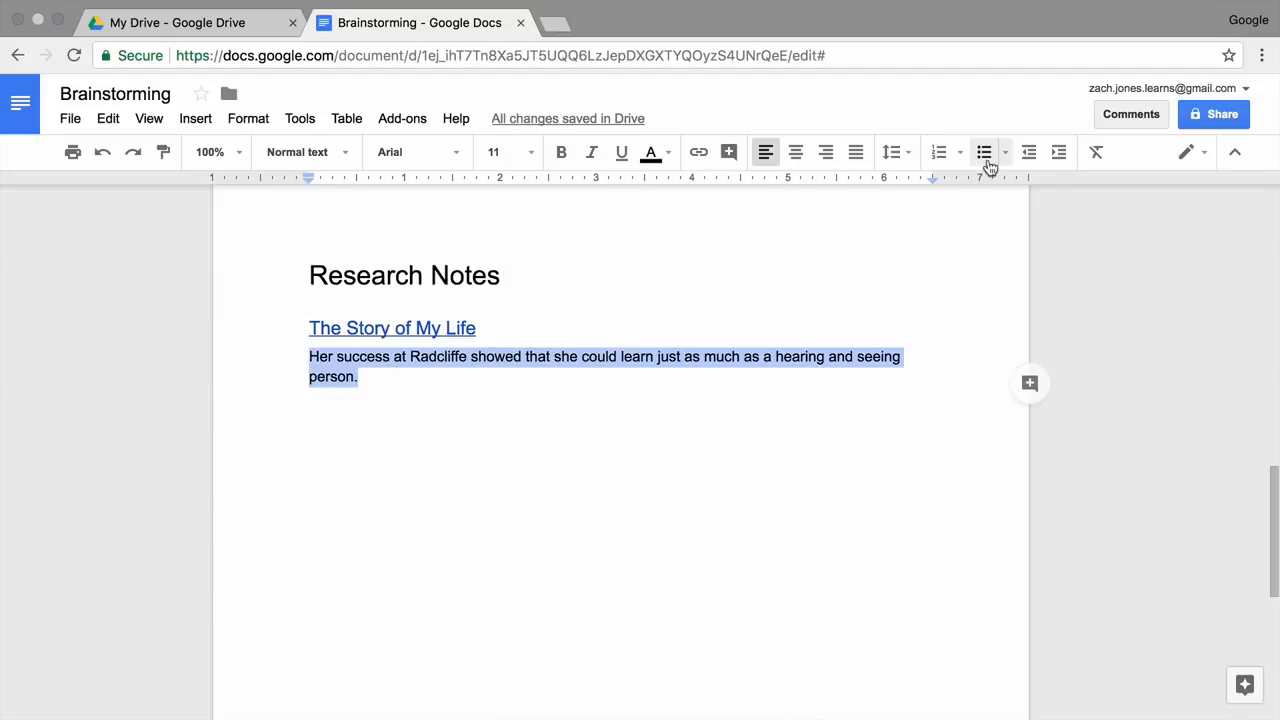
click(983, 152)
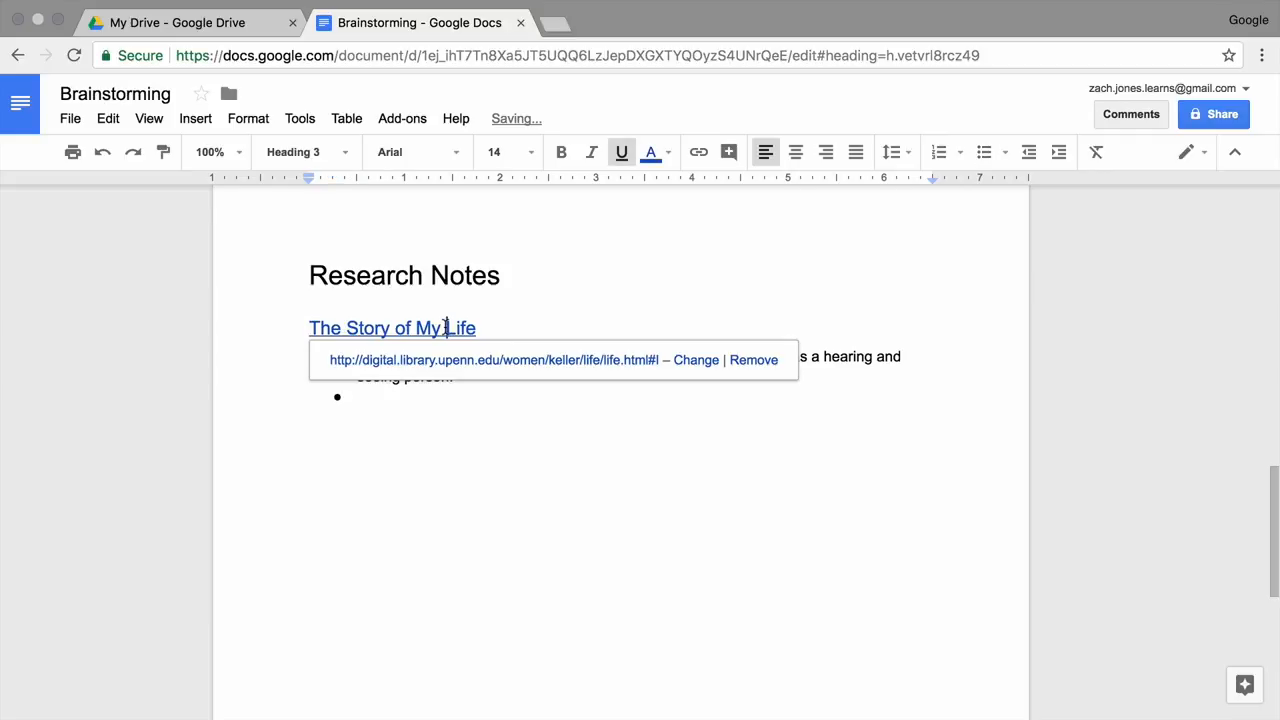
- Open The Story of My Life source page and select the Chapter II sentence about not using signs
click(510, 360)
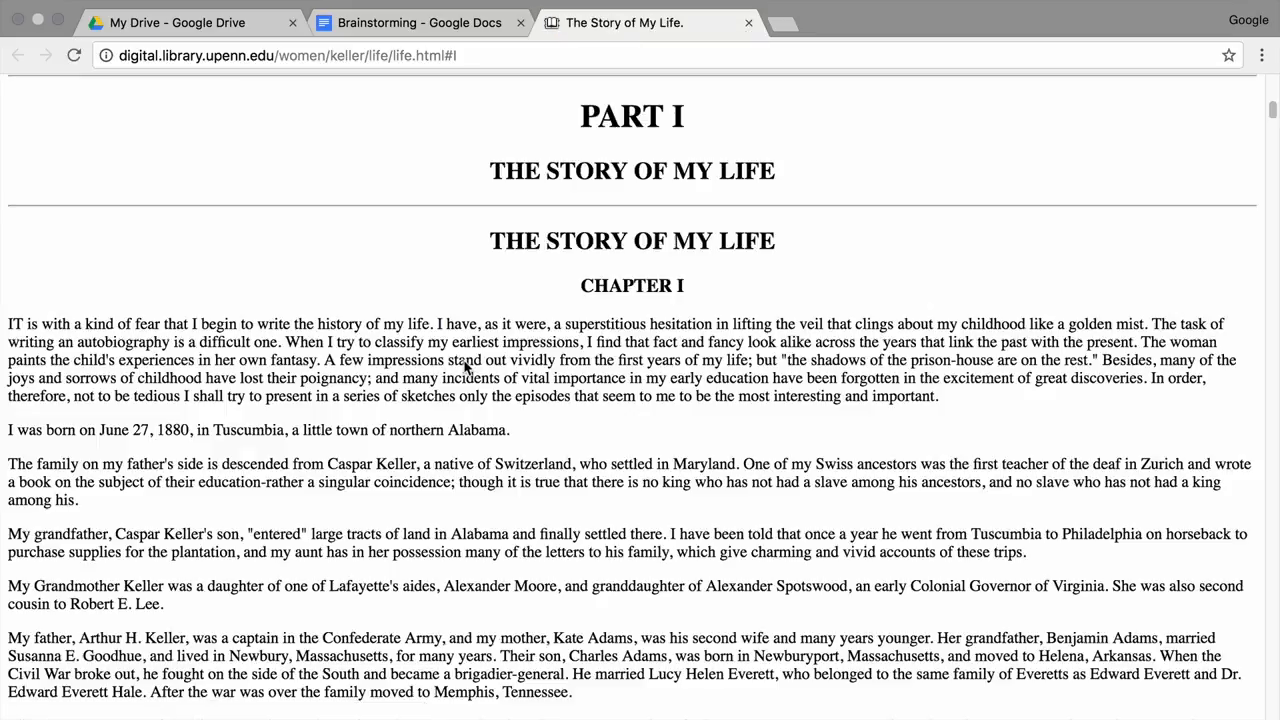
scroll(down, 3)
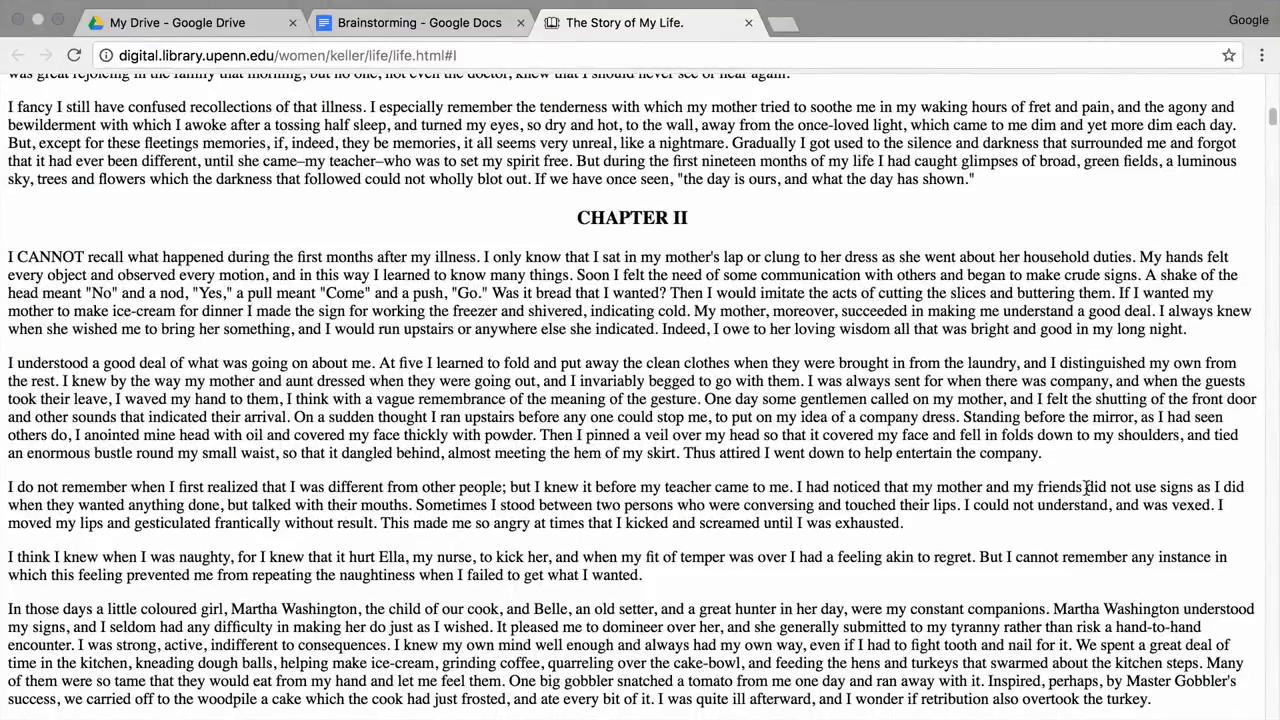
drag(1085, 487, 408, 505)
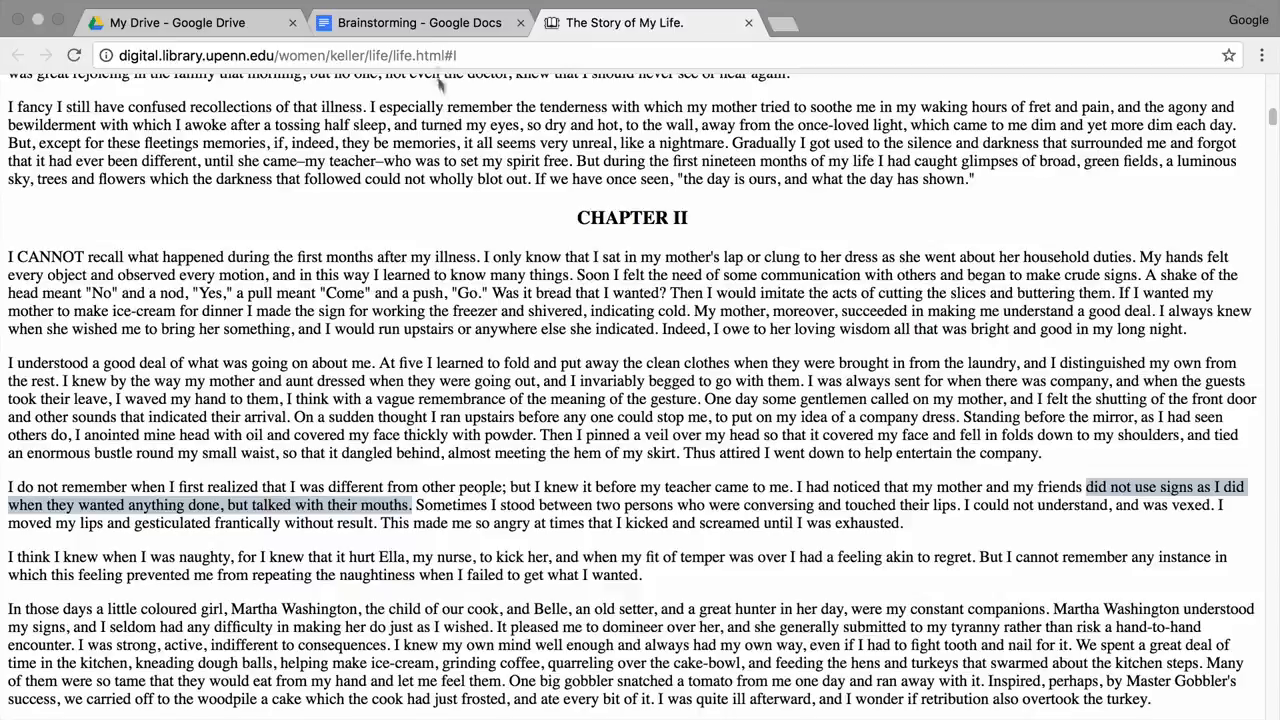
- Add a bullet 'that her mother and friends' followed by the passage pasted without formatting, in quotes
click(419, 22)
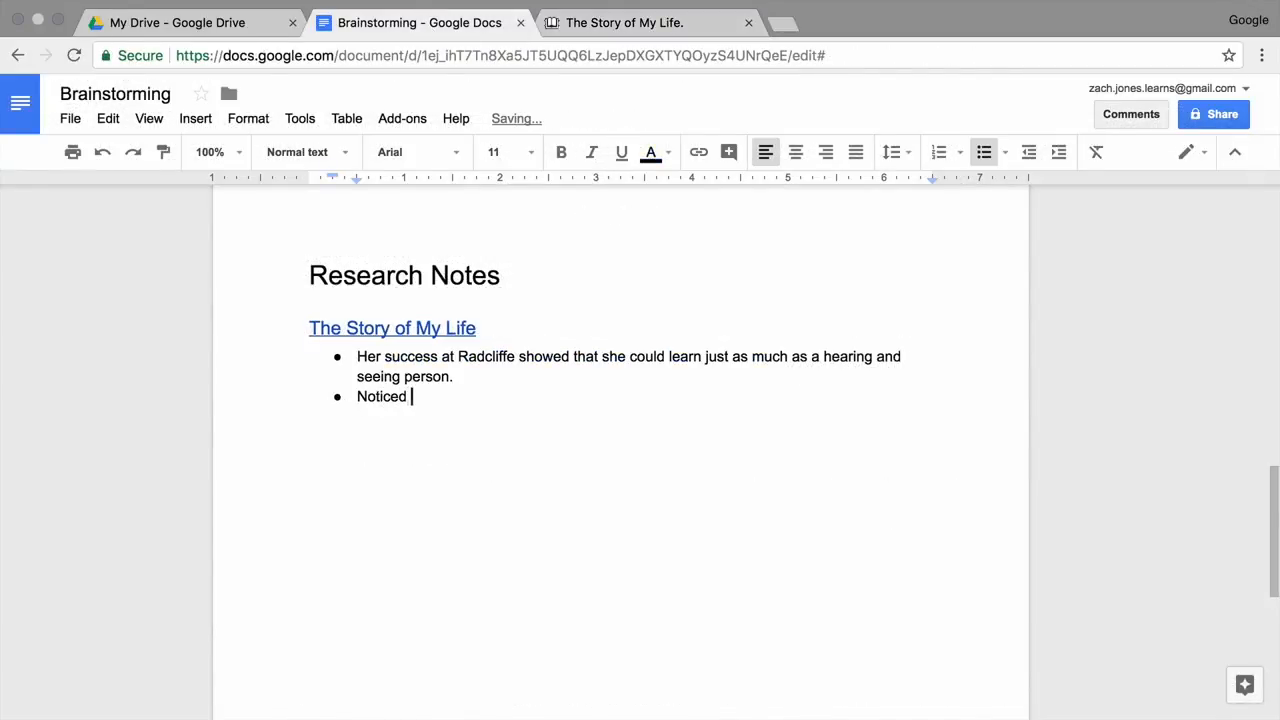
text(that her mother and friends)
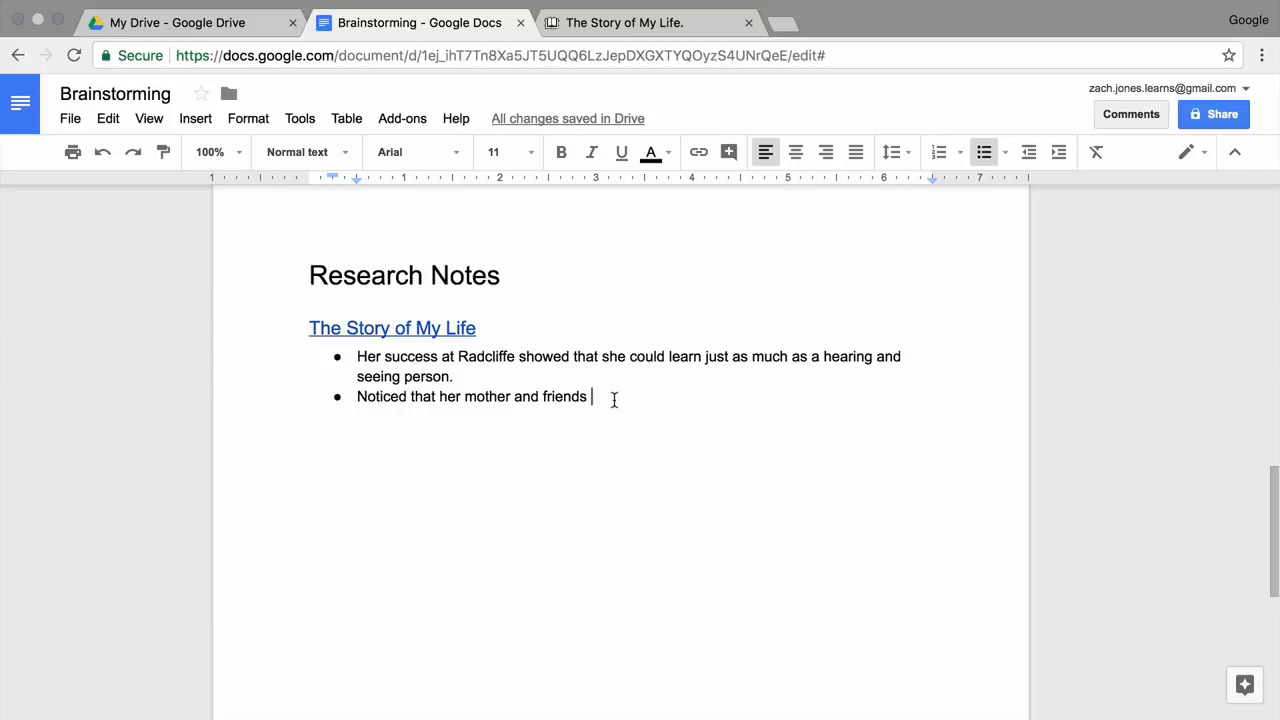
right_click(590, 396)
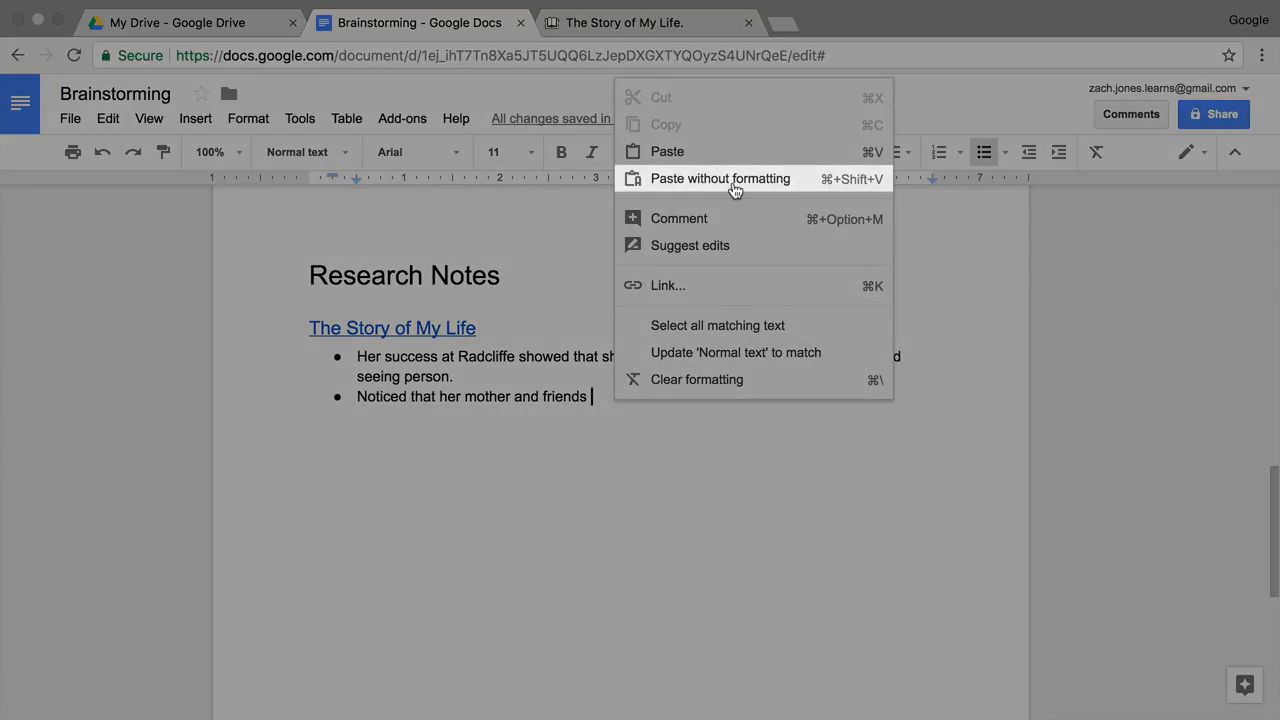
click(720, 178)
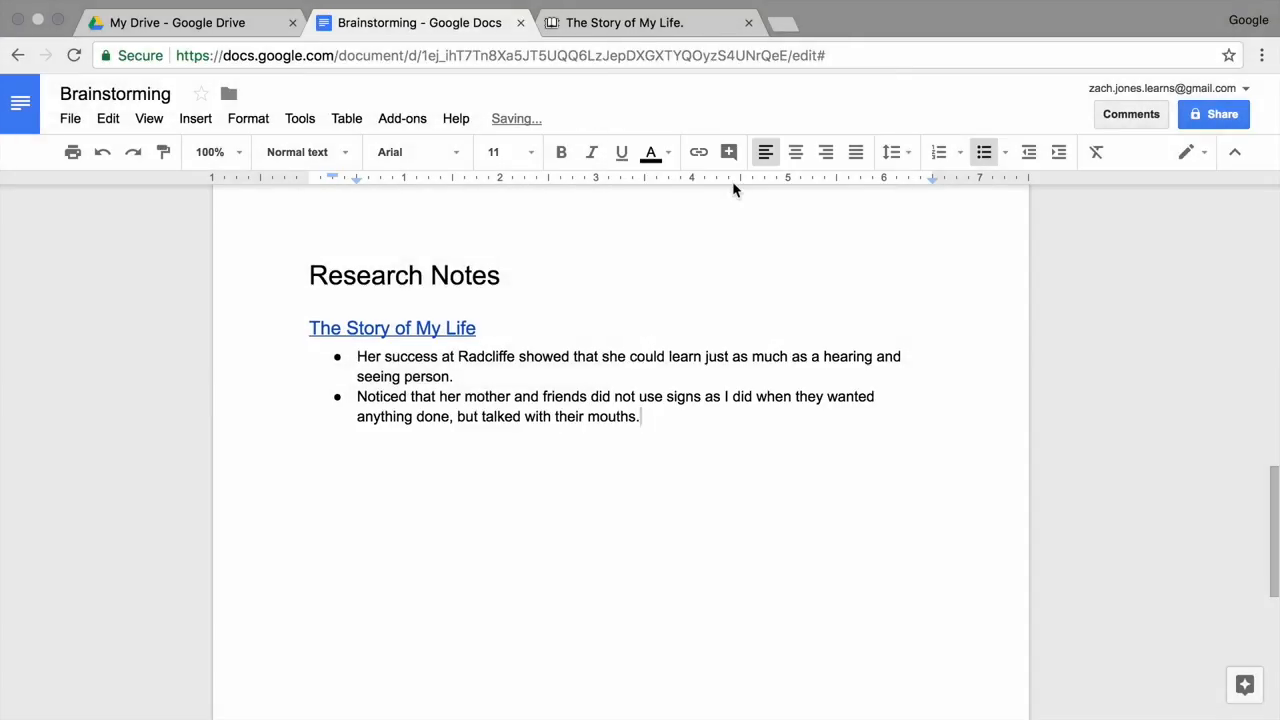
text(")
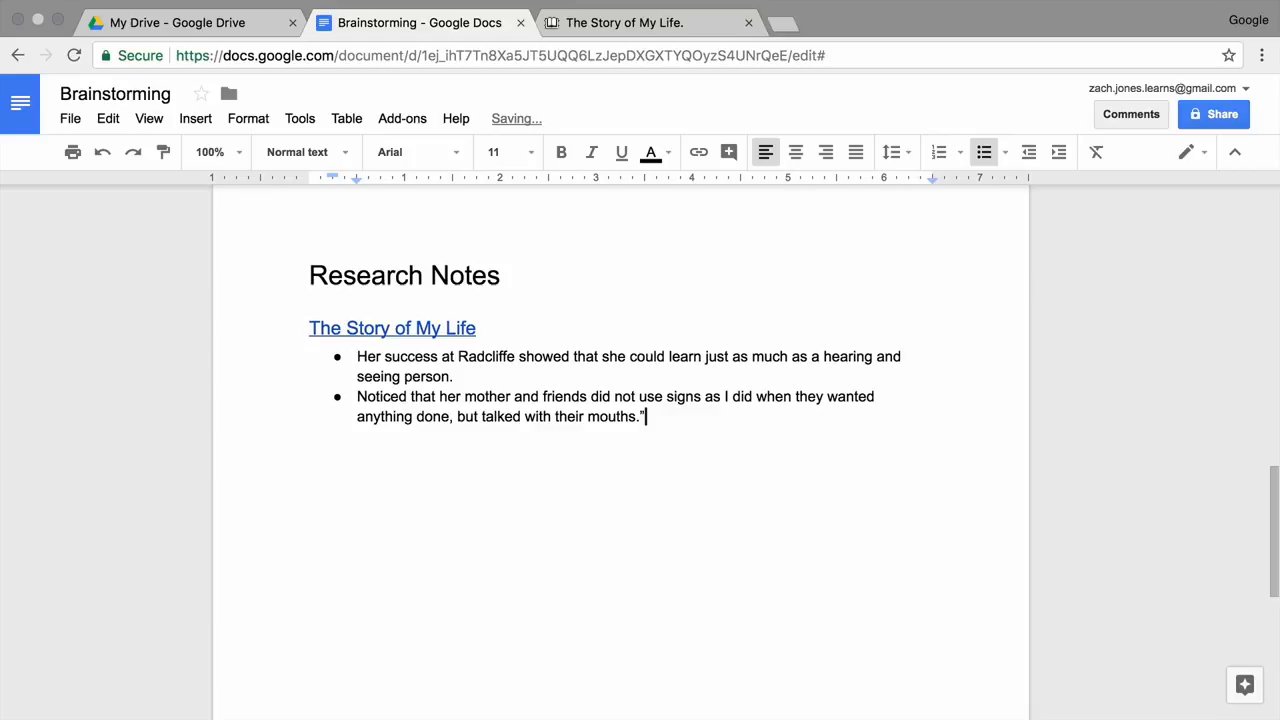
mouse_move(588, 397)
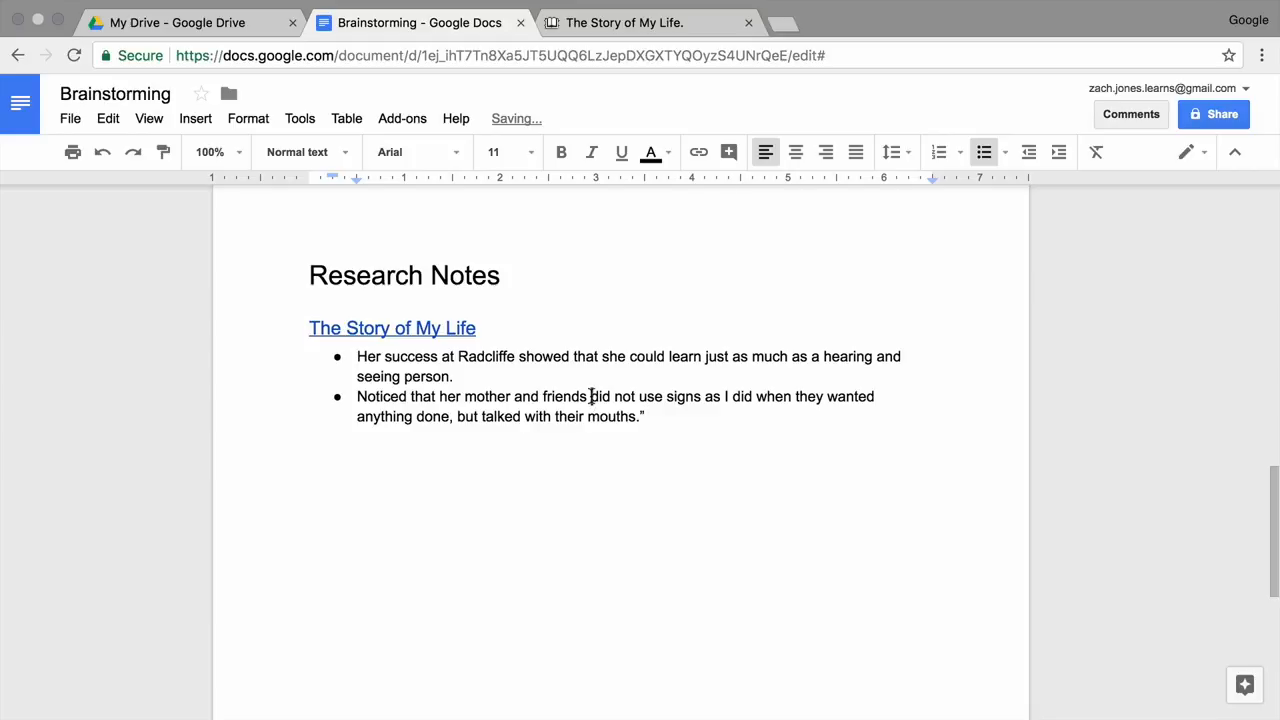